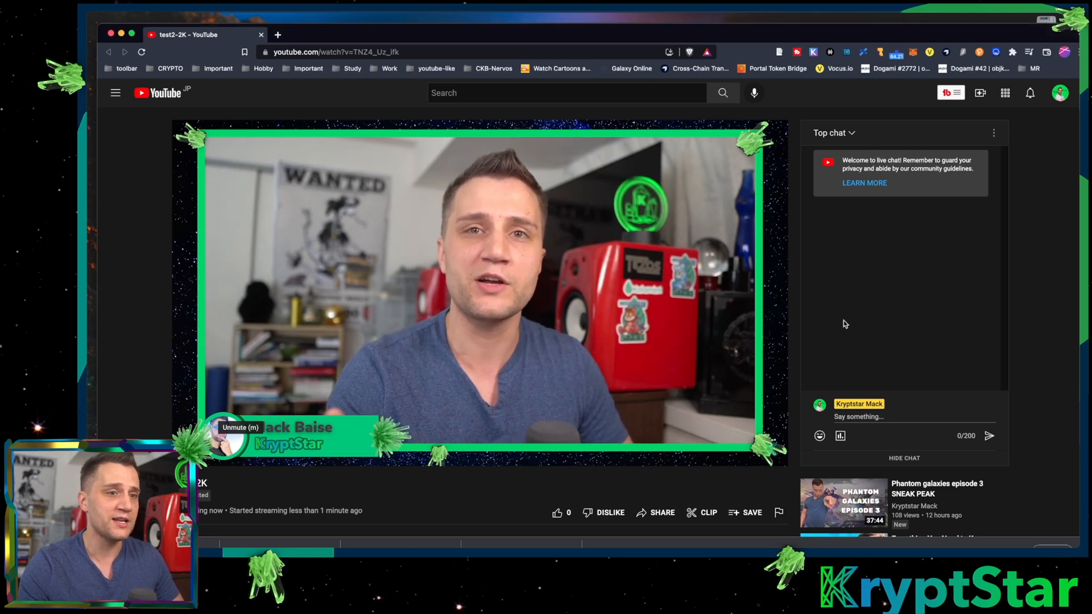
{"action": "mouse_move", "coordinate": [838, 336]}
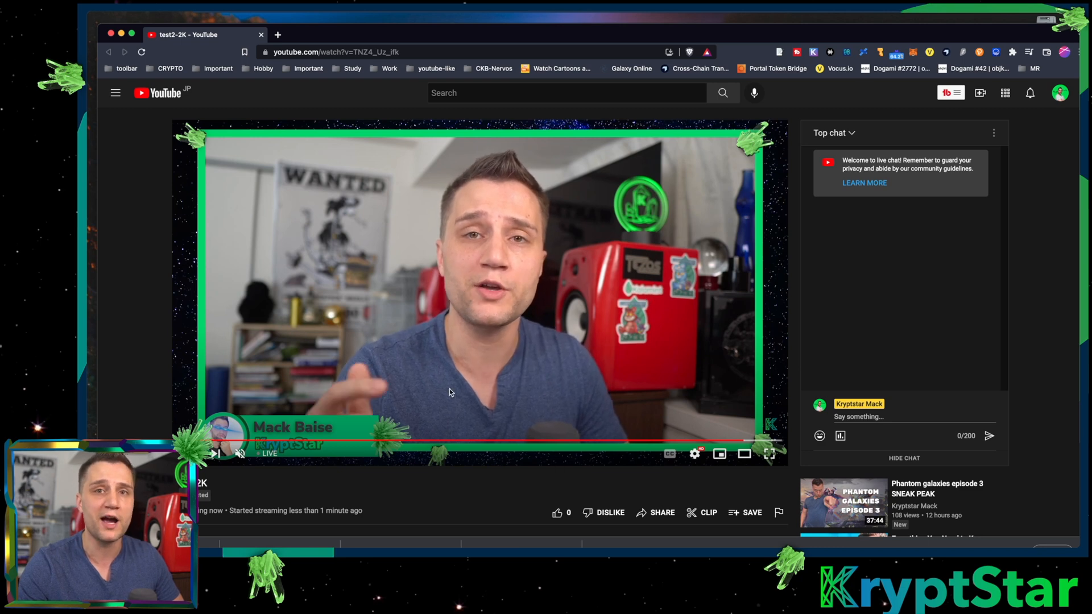
{"action": "mouse_move", "coordinate": [707, 293]}
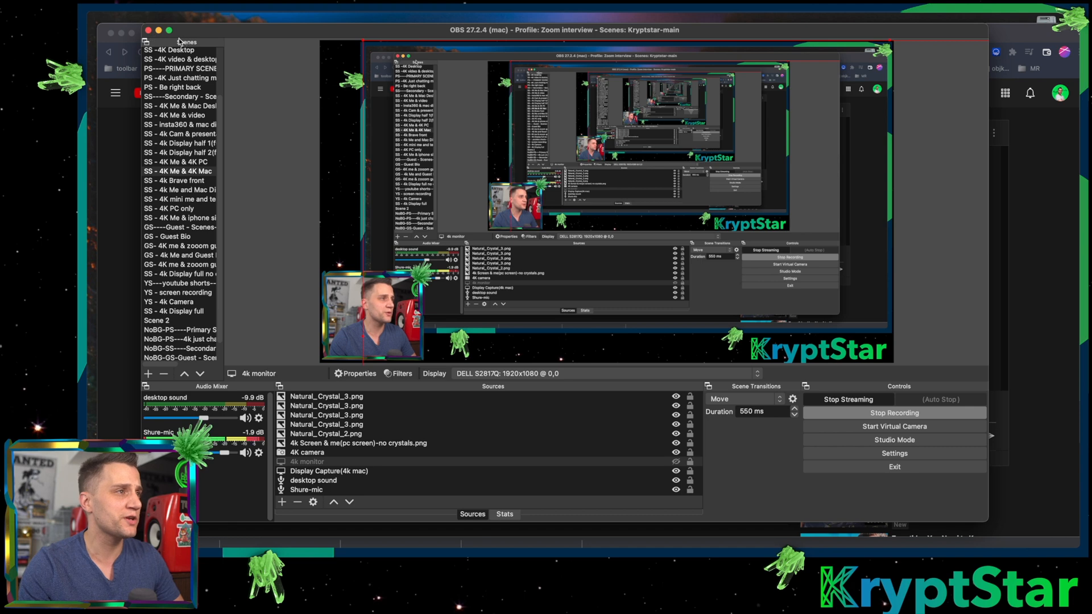
{"action": "mouse_move", "coordinate": [203, 44]}
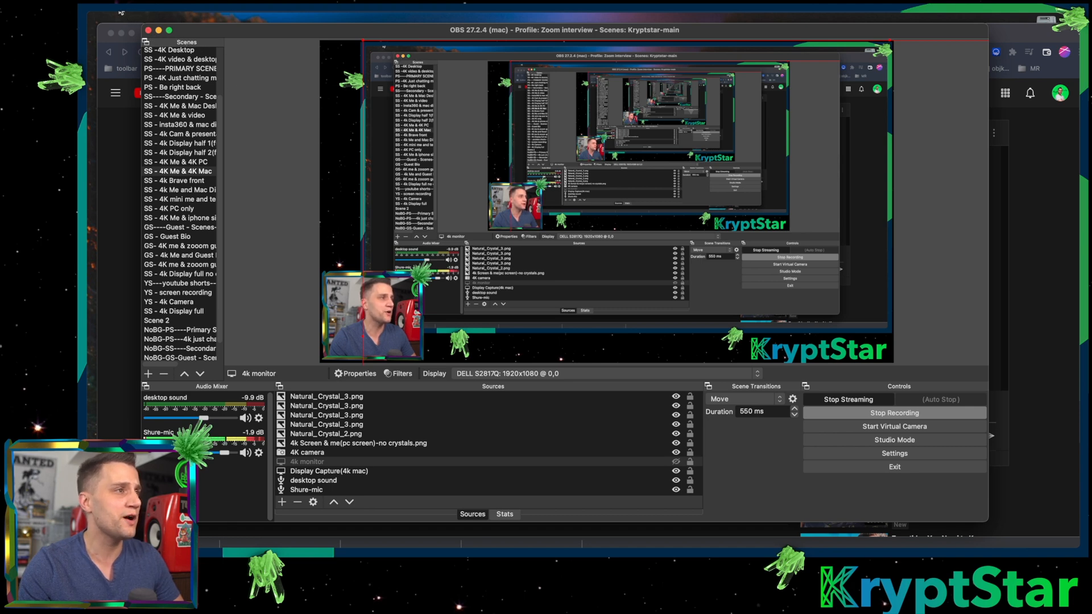
Open OBS Studio's Settings dialog on its General page while the stream keeps running
{"action": "left_click", "coordinate": [123, 6]}
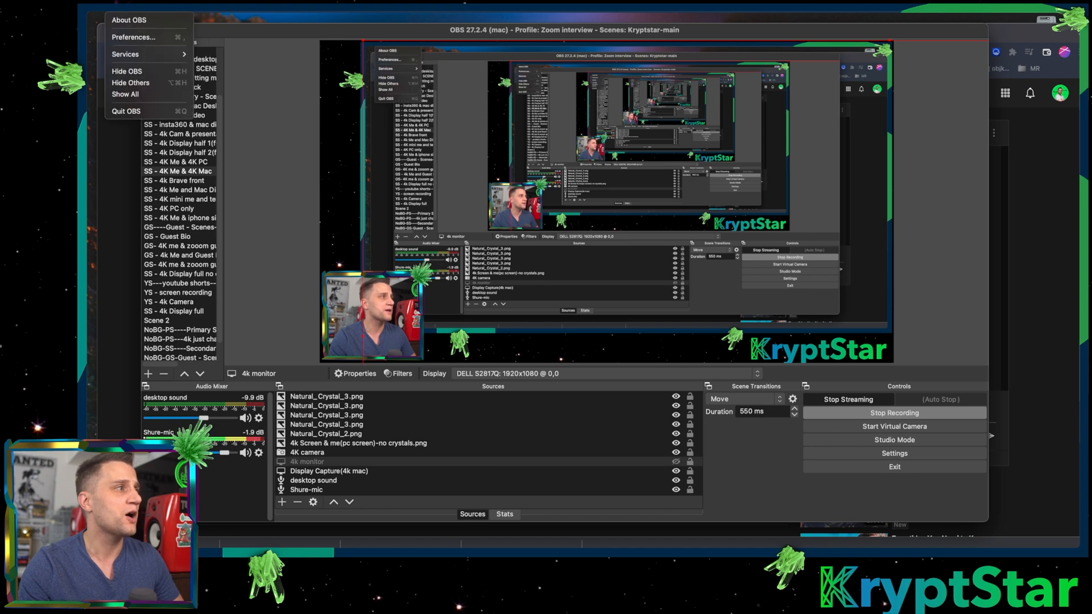
{"action": "mouse_move", "coordinate": [134, 41]}
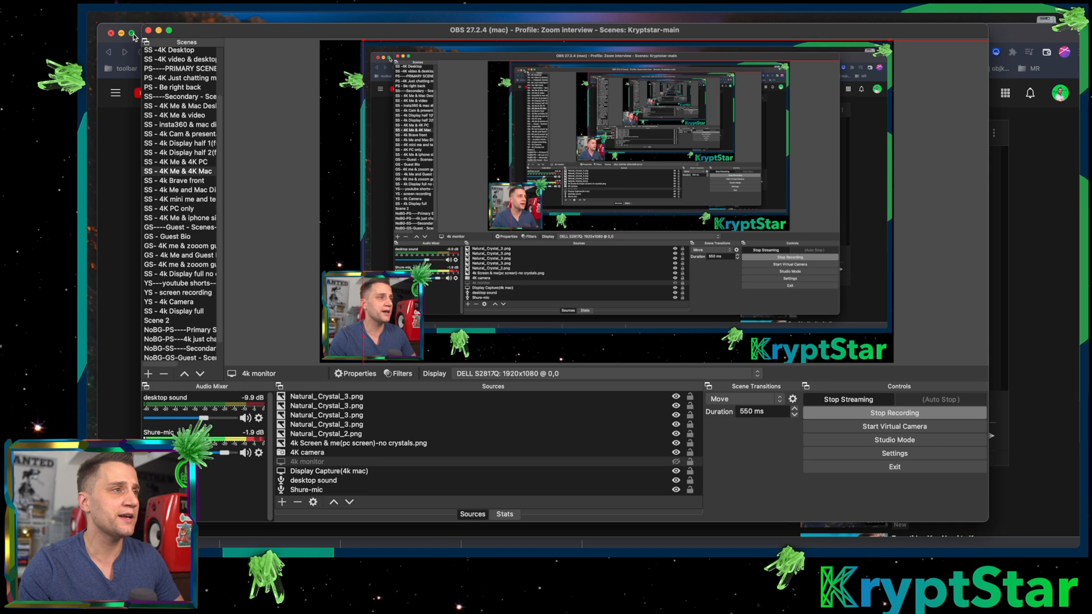
{"action": "left_click", "coordinate": [894, 453]}
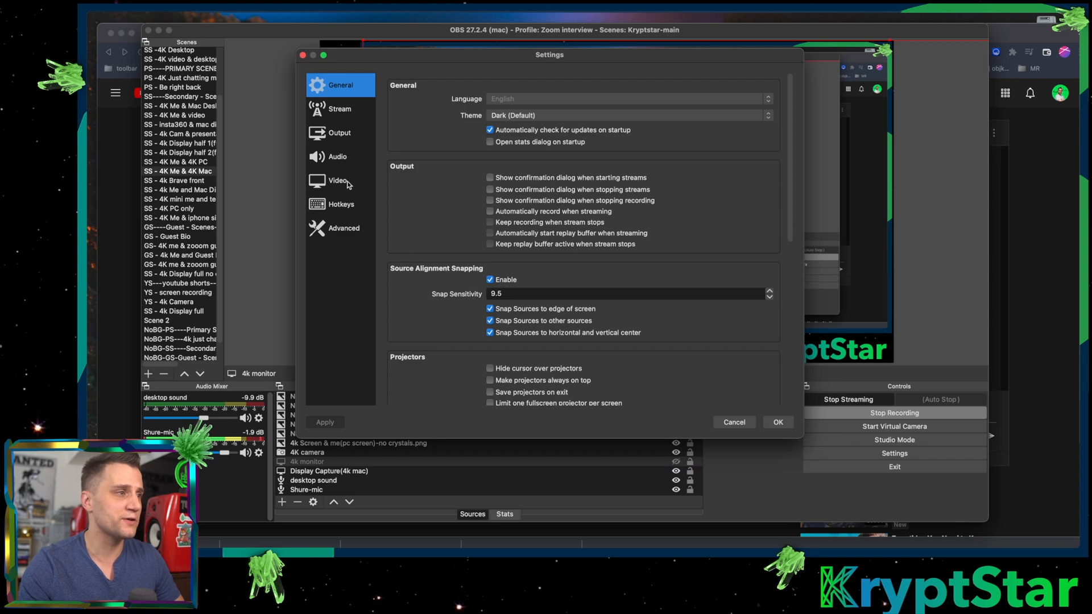
Show the Video page with the 3840x2160 canvas, 2560x1440 output and 30 FPS
{"action": "left_click", "coordinate": [338, 181]}
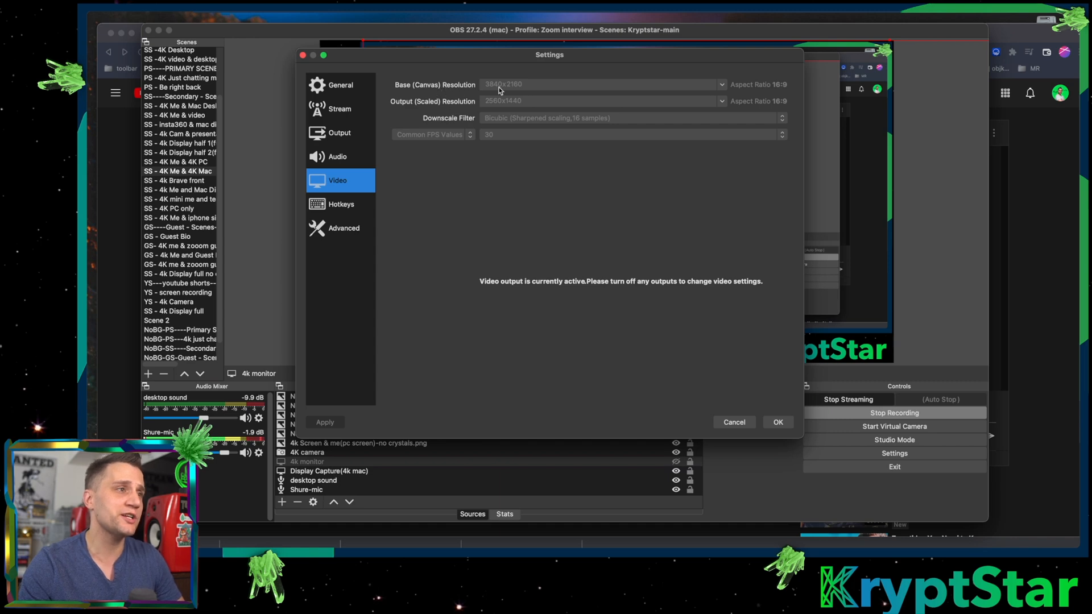
{"action": "mouse_move", "coordinate": [562, 96]}
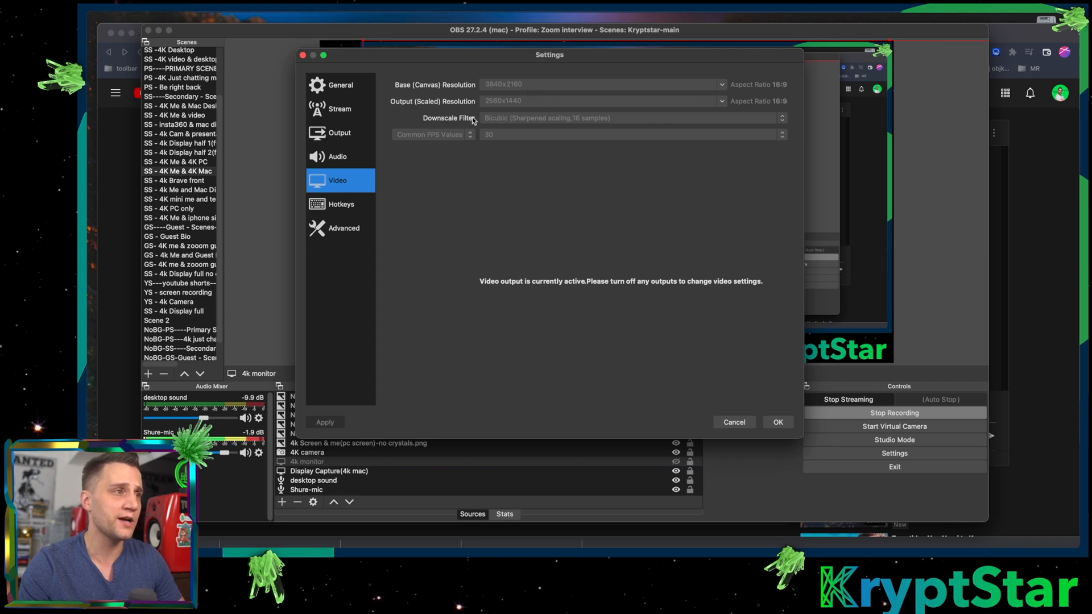
{"action": "mouse_move", "coordinate": [479, 116]}
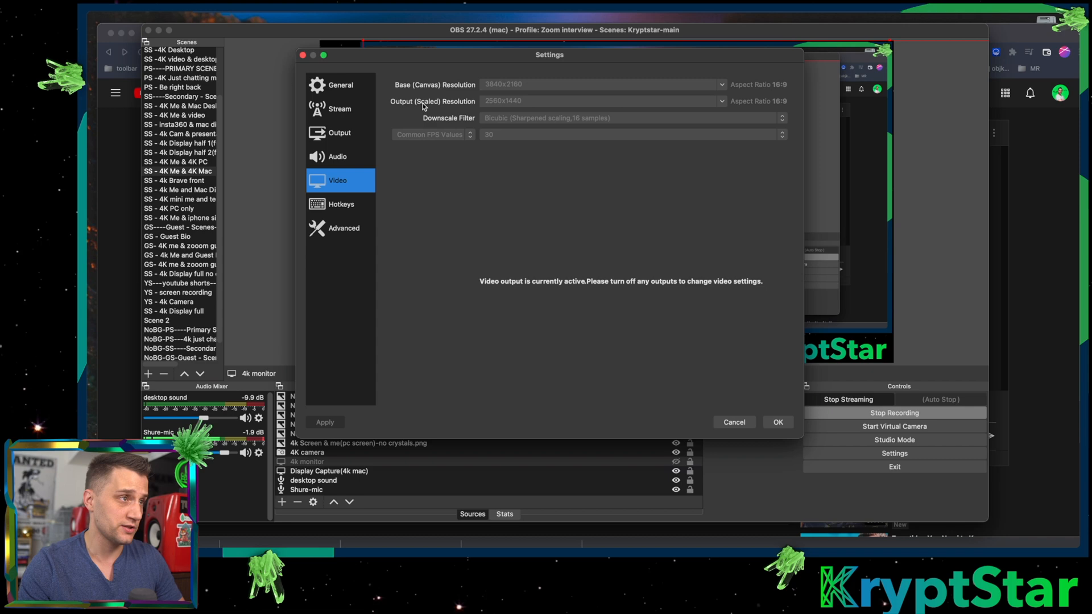
{"action": "mouse_move", "coordinate": [495, 108]}
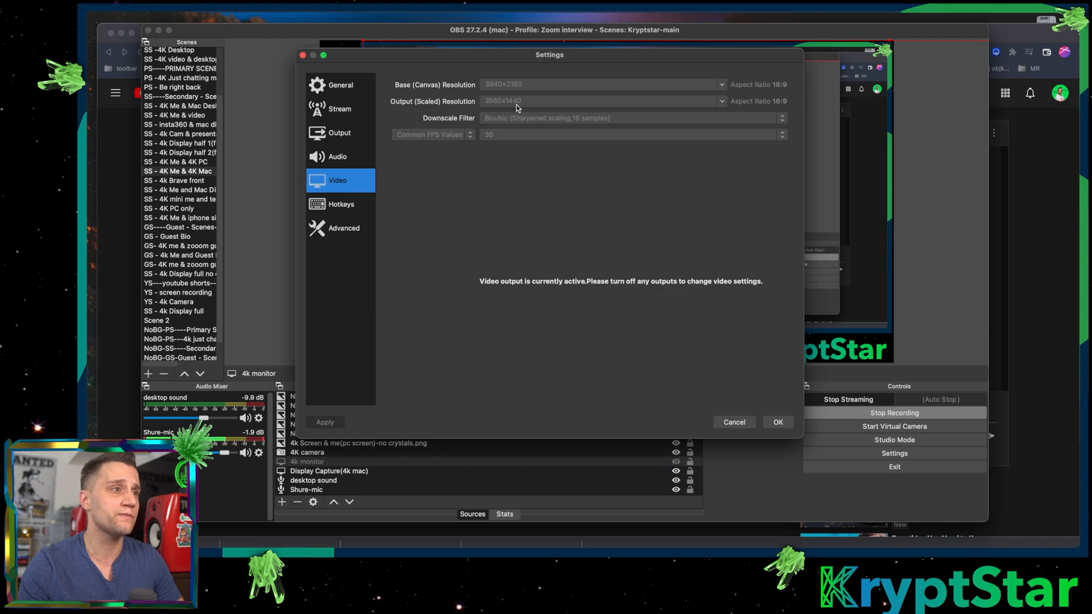
{"action": "mouse_move", "coordinate": [469, 121]}
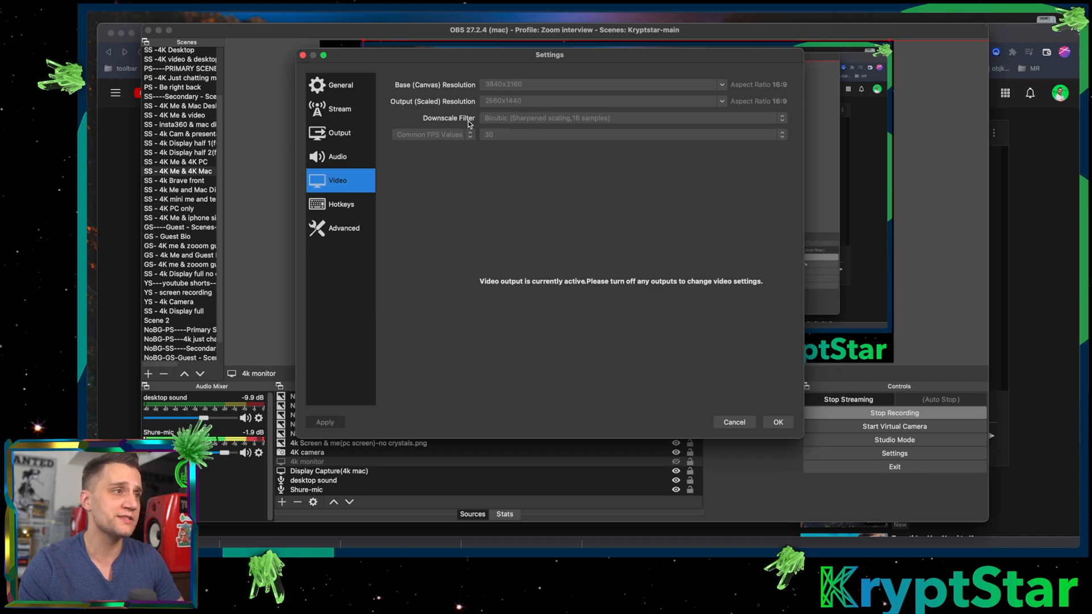
{"action": "mouse_move", "coordinate": [567, 122]}
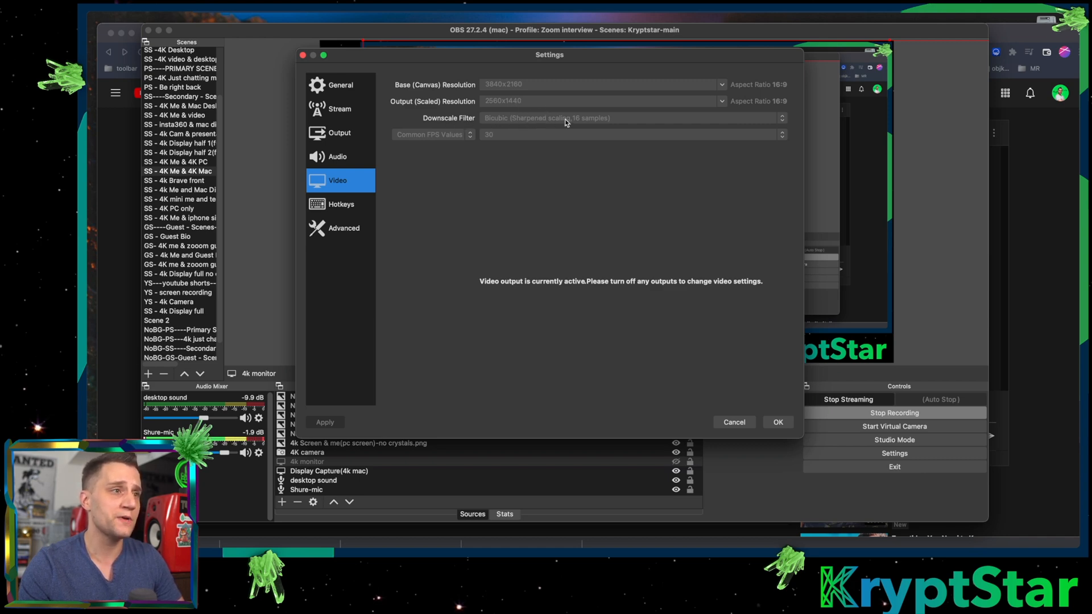
{"action": "mouse_move", "coordinate": [517, 132]}
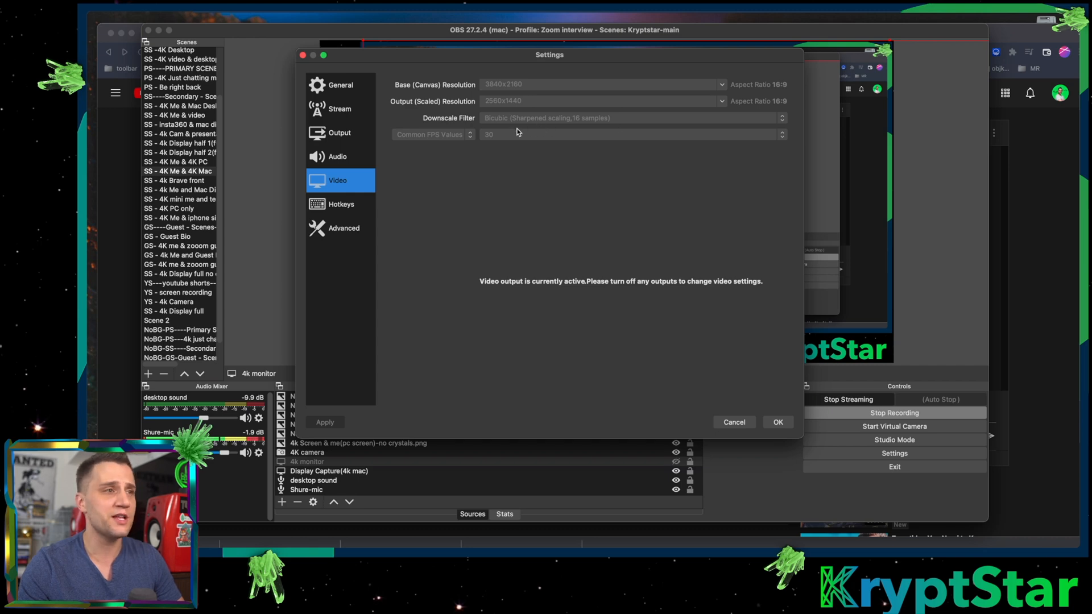
{"action": "mouse_move", "coordinate": [535, 135]}
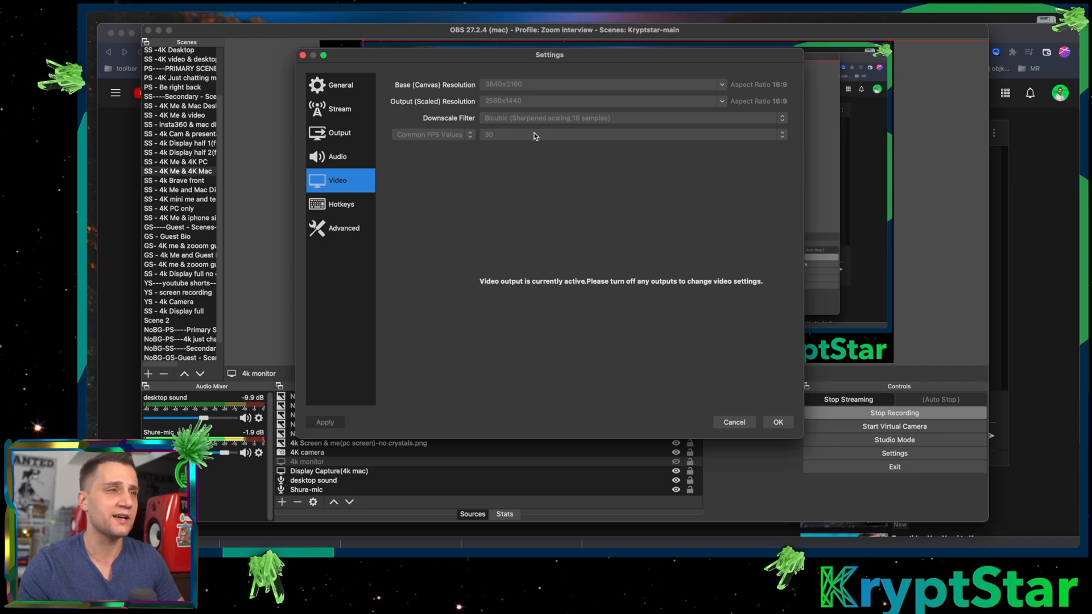
{"action": "mouse_move", "coordinate": [539, 129]}
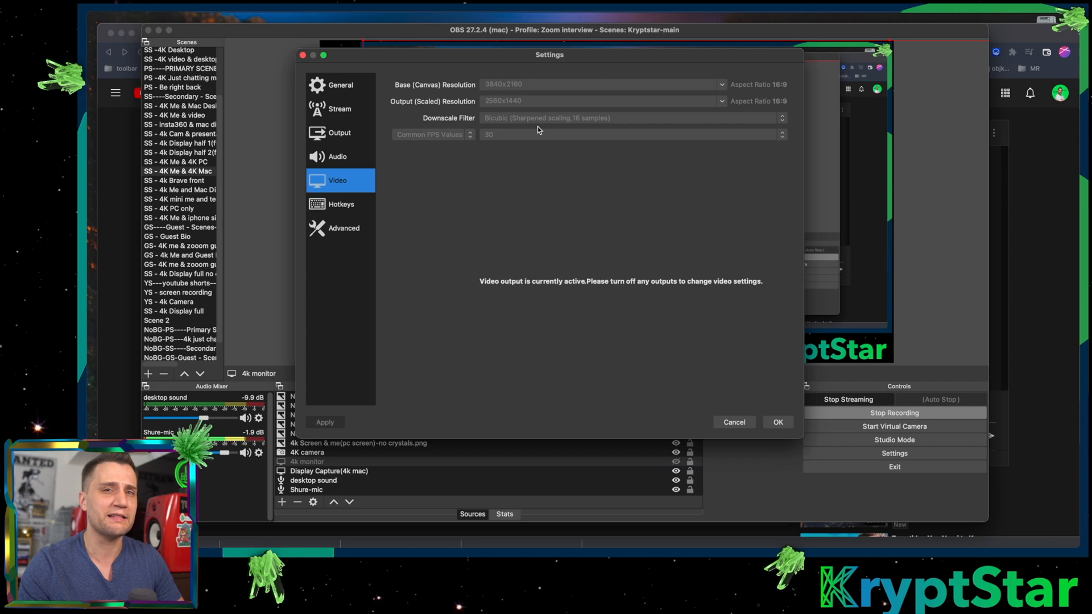
{"action": "mouse_move", "coordinate": [568, 124]}
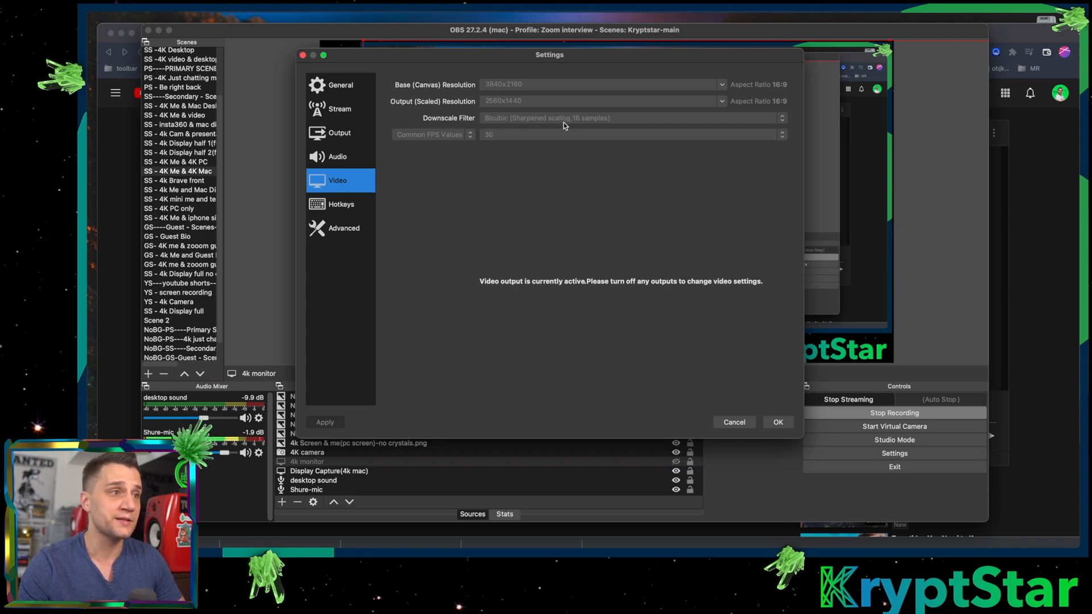
{"action": "mouse_move", "coordinate": [554, 123]}
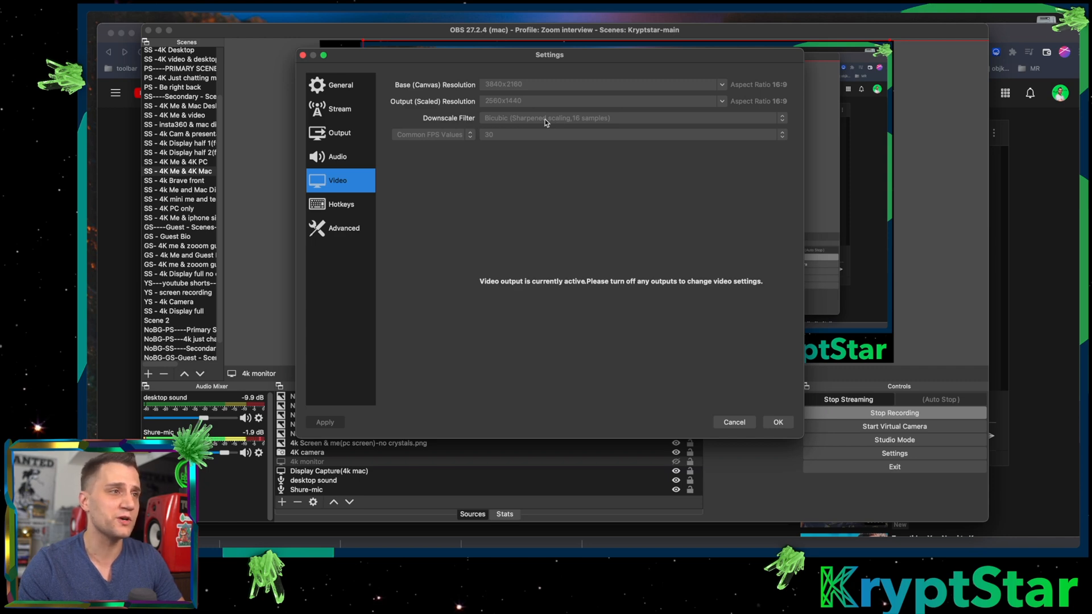
{"action": "mouse_move", "coordinate": [447, 162]}
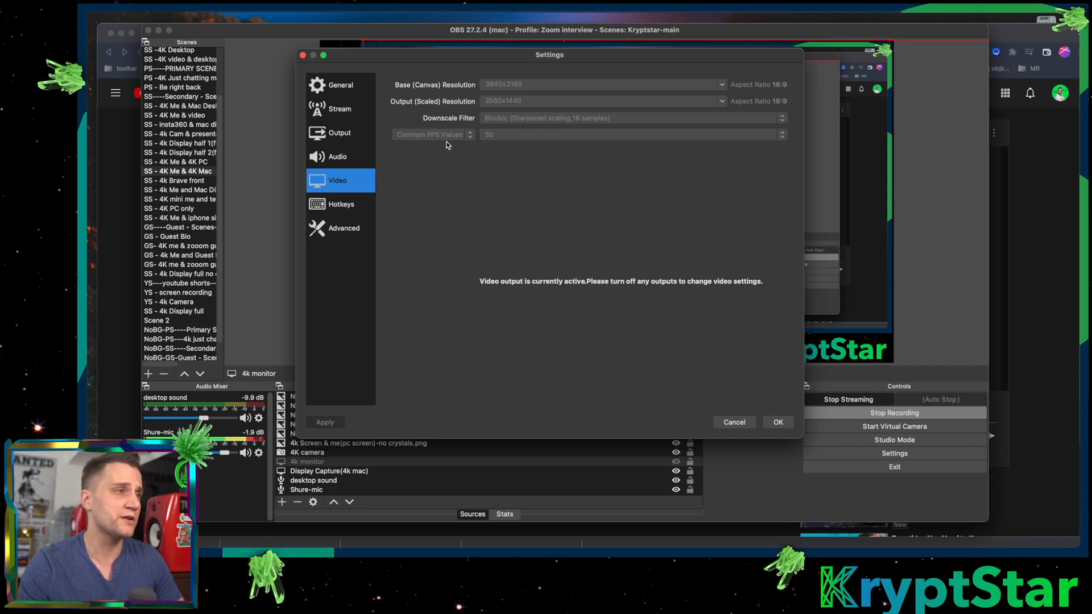
{"action": "mouse_move", "coordinate": [480, 141]}
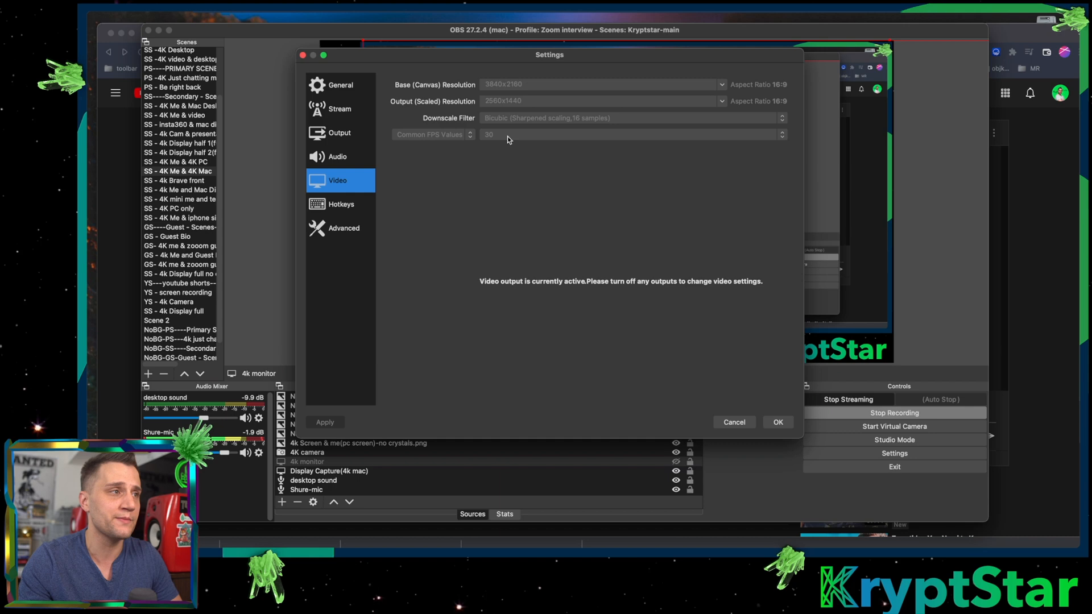
{"action": "mouse_move", "coordinate": [661, 180]}
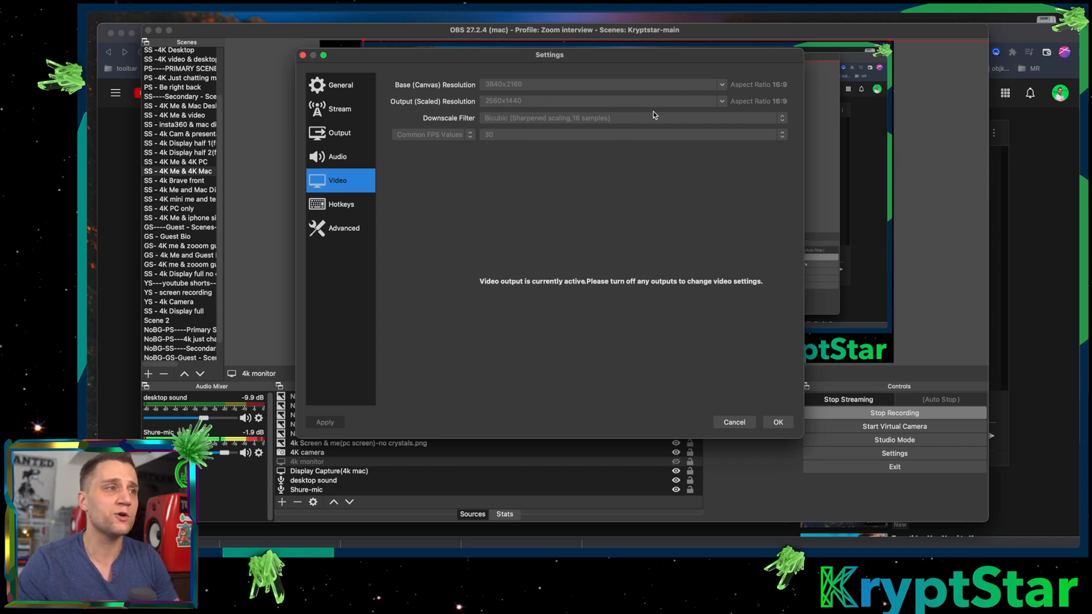
{"action": "mouse_move", "coordinate": [733, 141]}
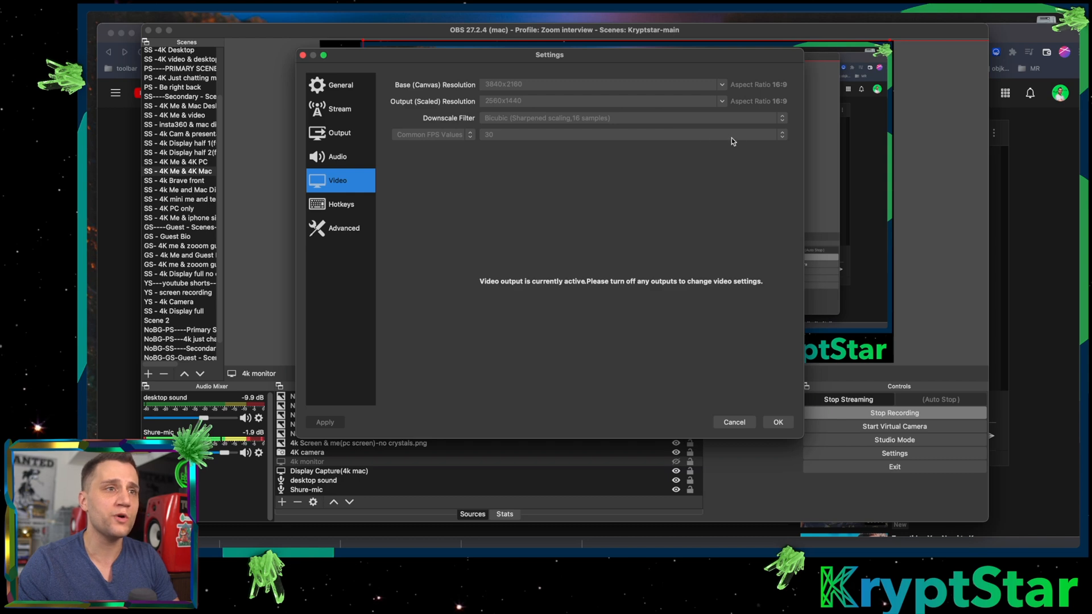
{"action": "mouse_move", "coordinate": [605, 244]}
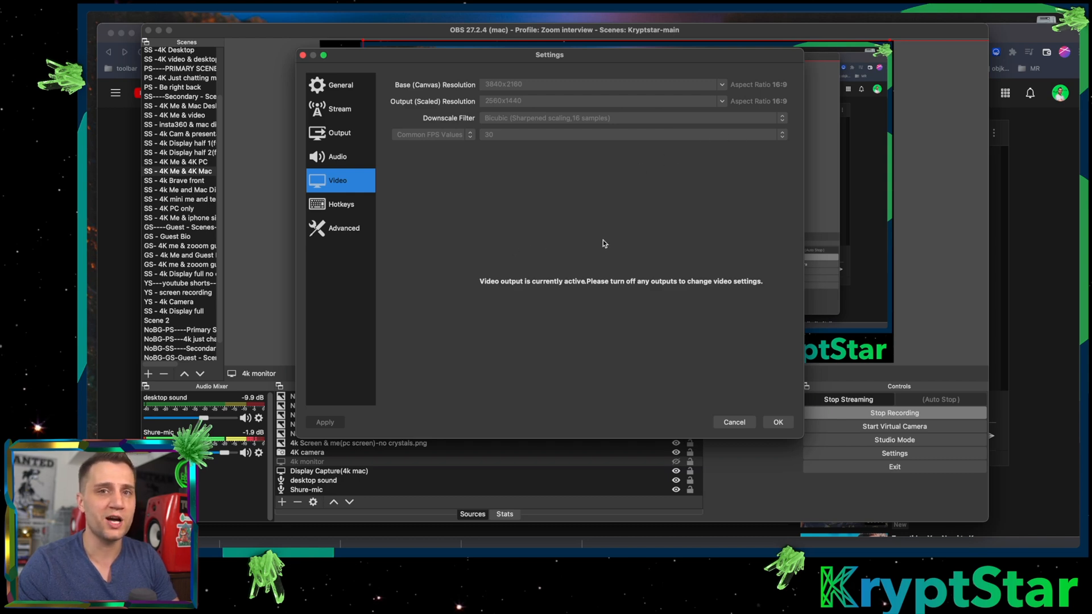
{"action": "mouse_move", "coordinate": [610, 258]}
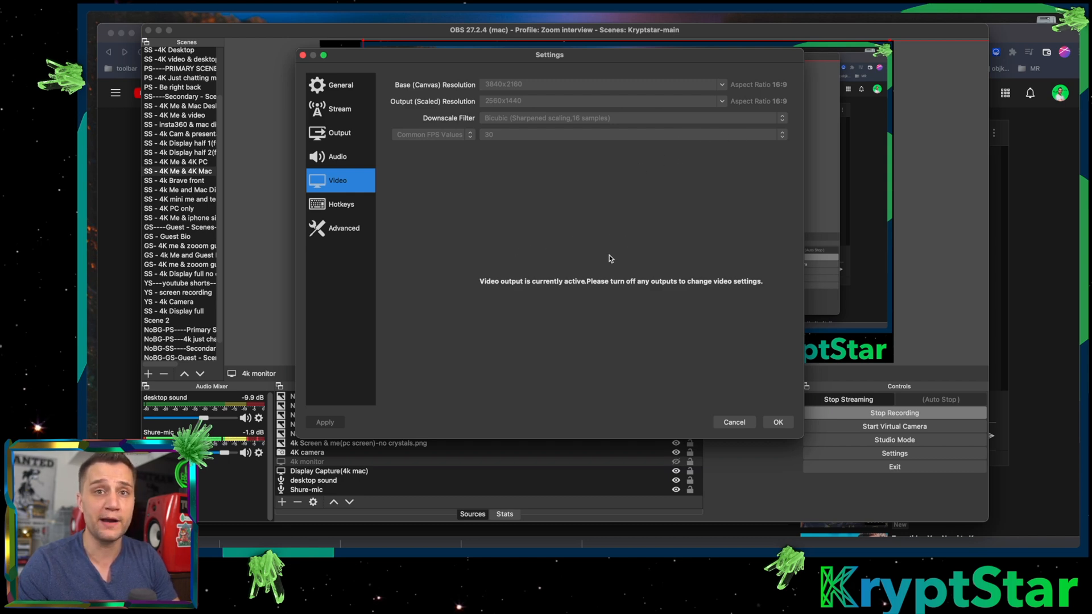
{"action": "mouse_move", "coordinate": [657, 251]}
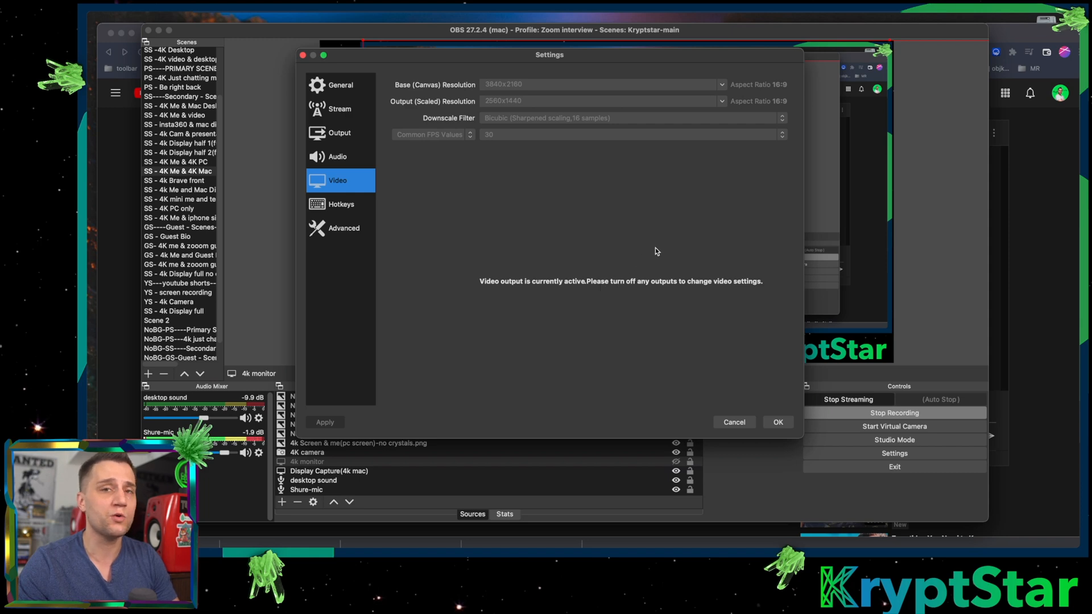
{"action": "mouse_move", "coordinate": [419, 109]}
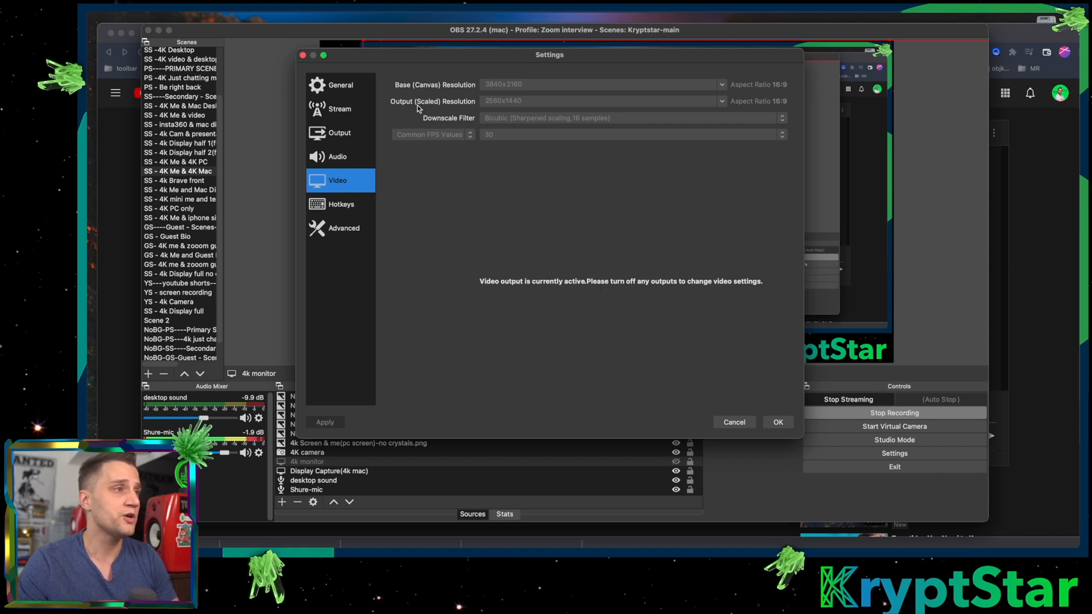
{"action": "mouse_move", "coordinate": [486, 91]}
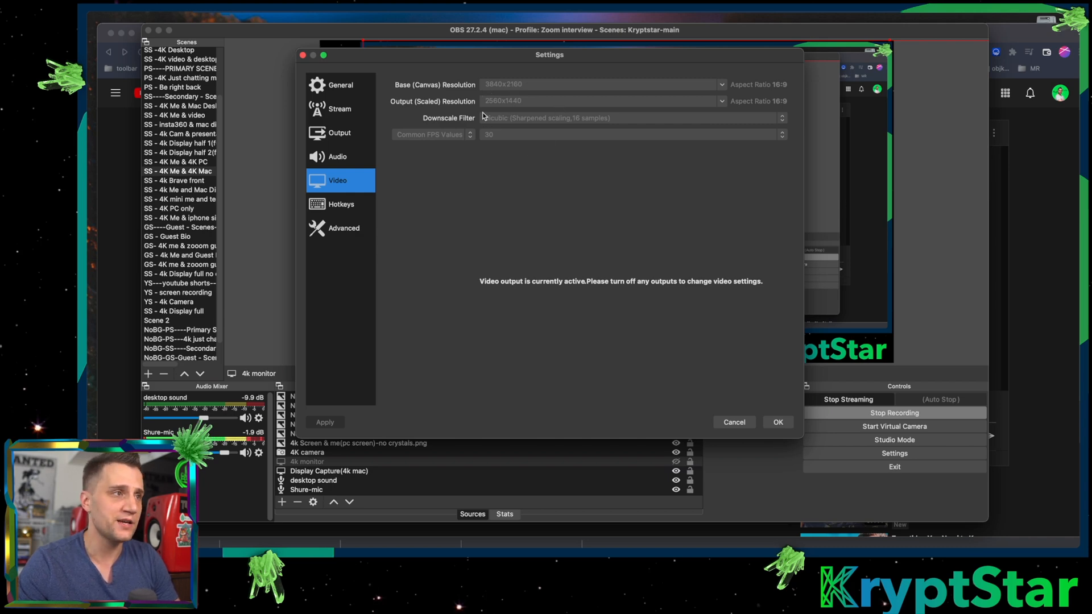
{"action": "mouse_move", "coordinate": [583, 184]}
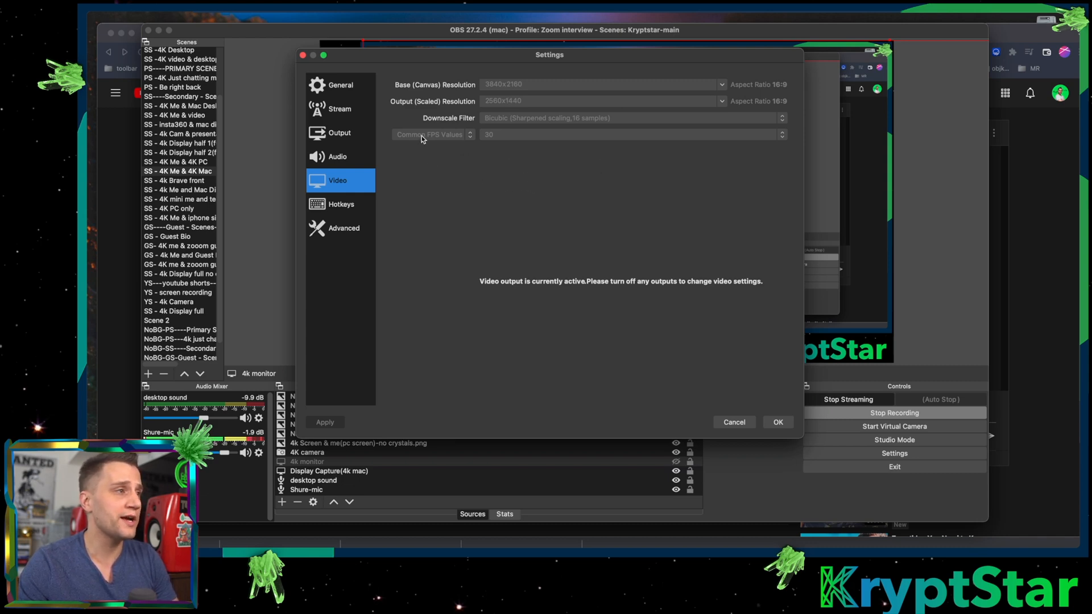
Move to the Output streaming tab: Apple VT H264 encoder, 14000 Kbps, 2560x1440 rescale
{"action": "left_click", "coordinate": [338, 132]}
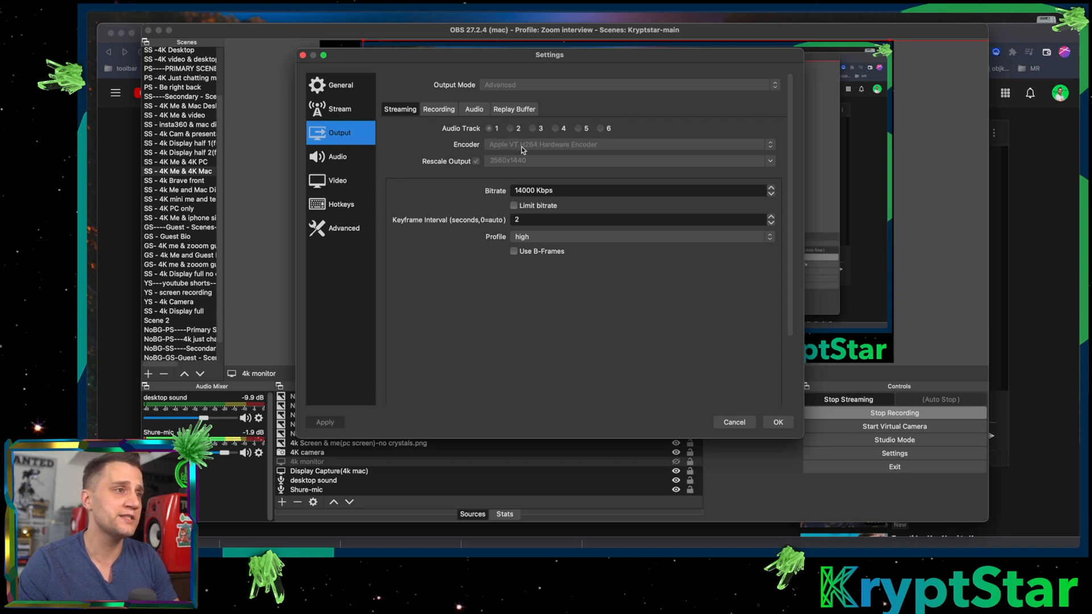
{"action": "mouse_move", "coordinate": [584, 149]}
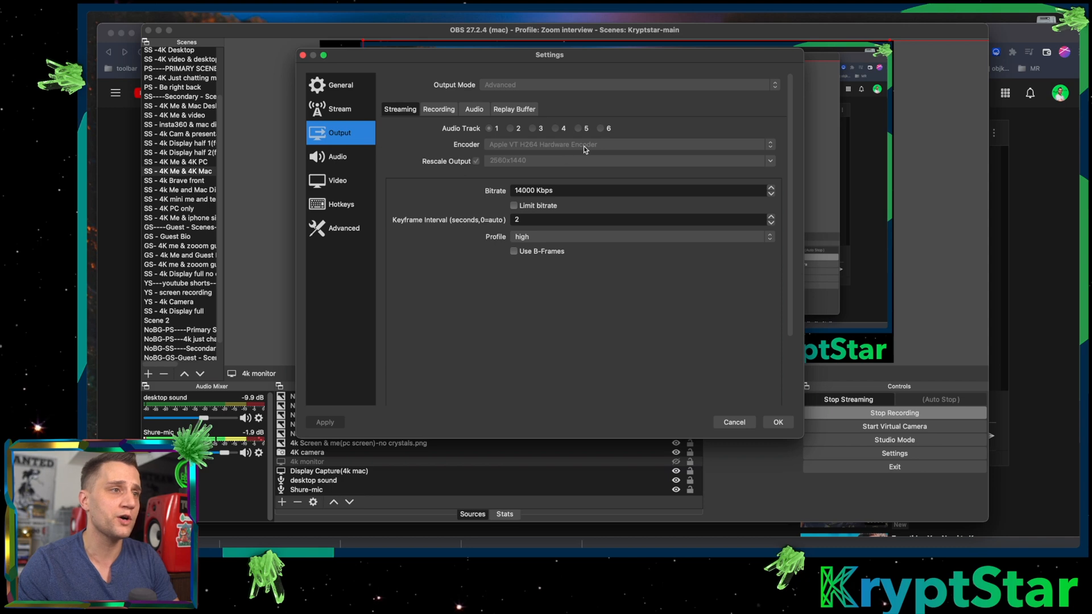
{"action": "mouse_move", "coordinate": [586, 142]}
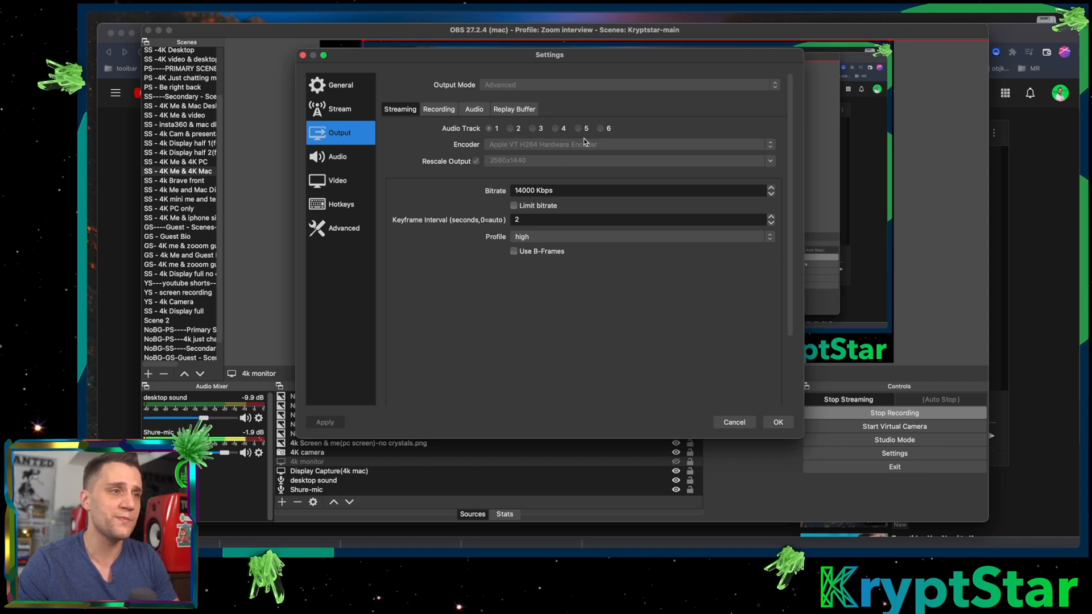
{"action": "mouse_move", "coordinate": [522, 150]}
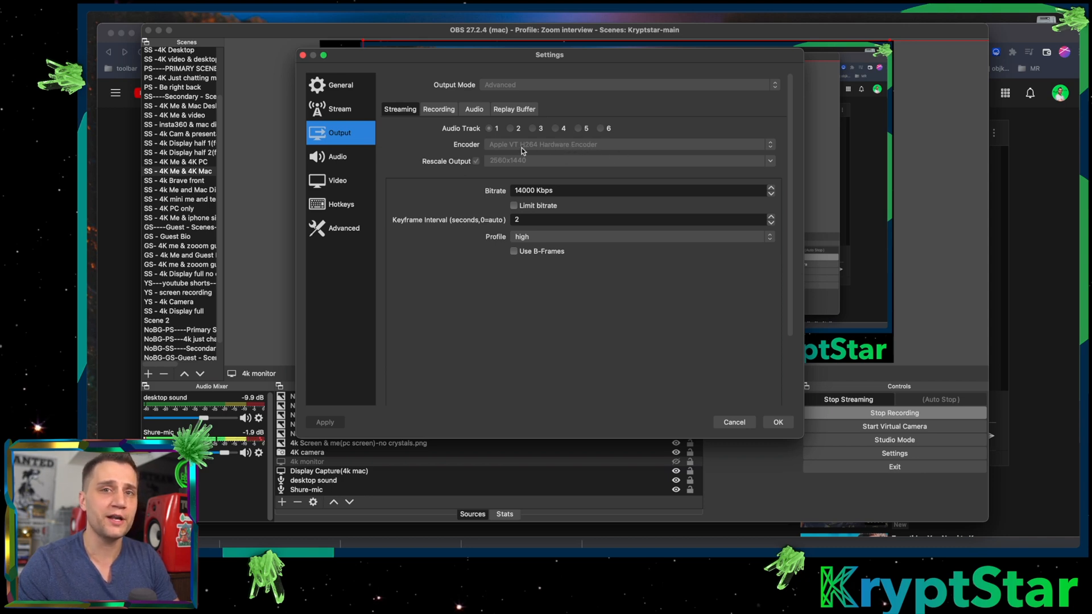
{"action": "mouse_move", "coordinate": [595, 154]}
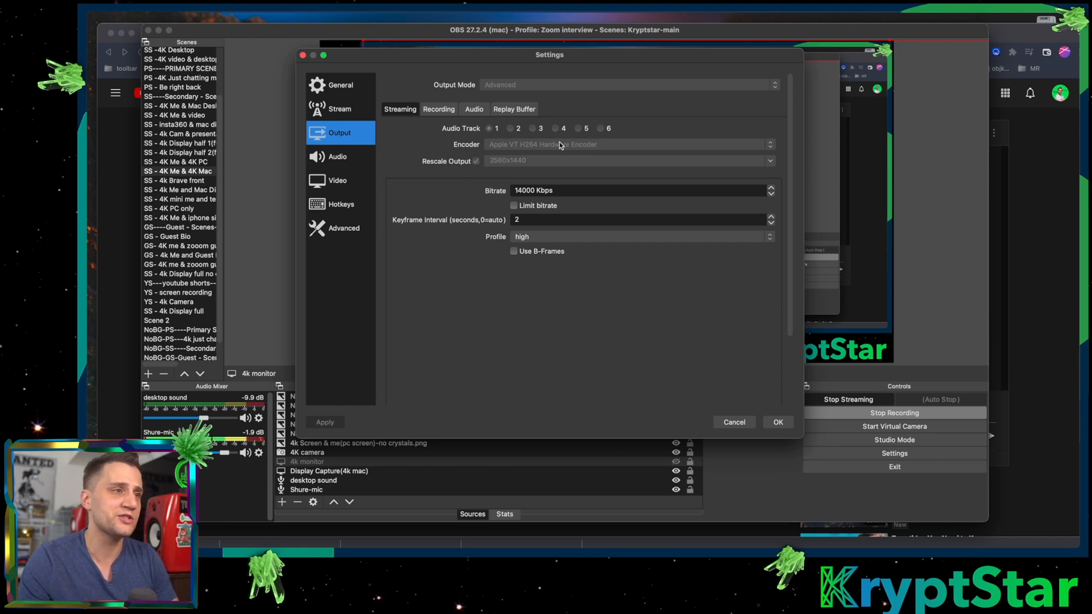
{"action": "mouse_move", "coordinate": [455, 186]}
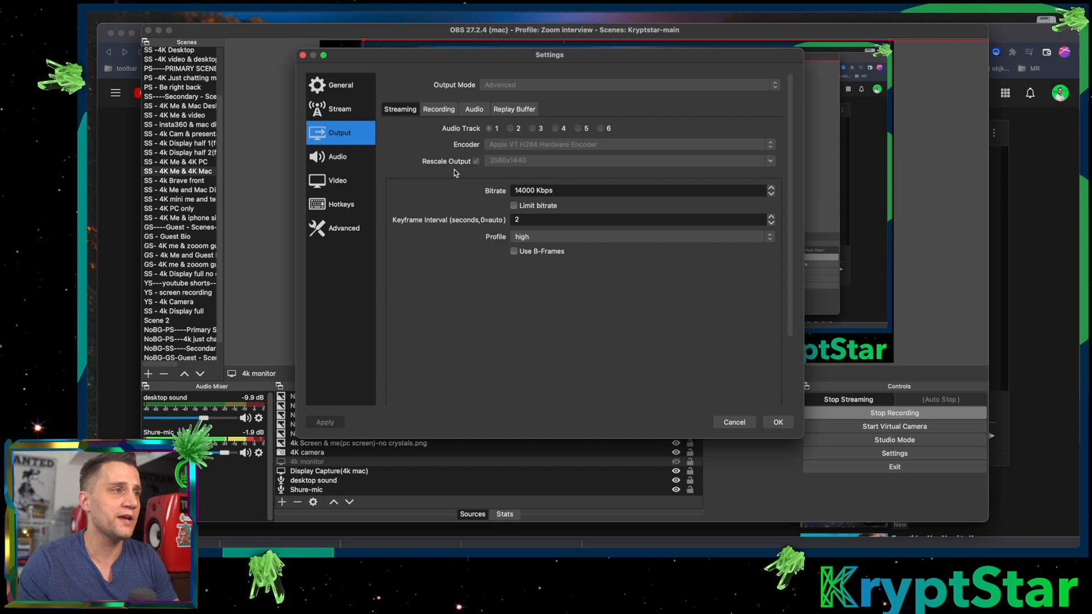
{"action": "mouse_move", "coordinate": [512, 149]}
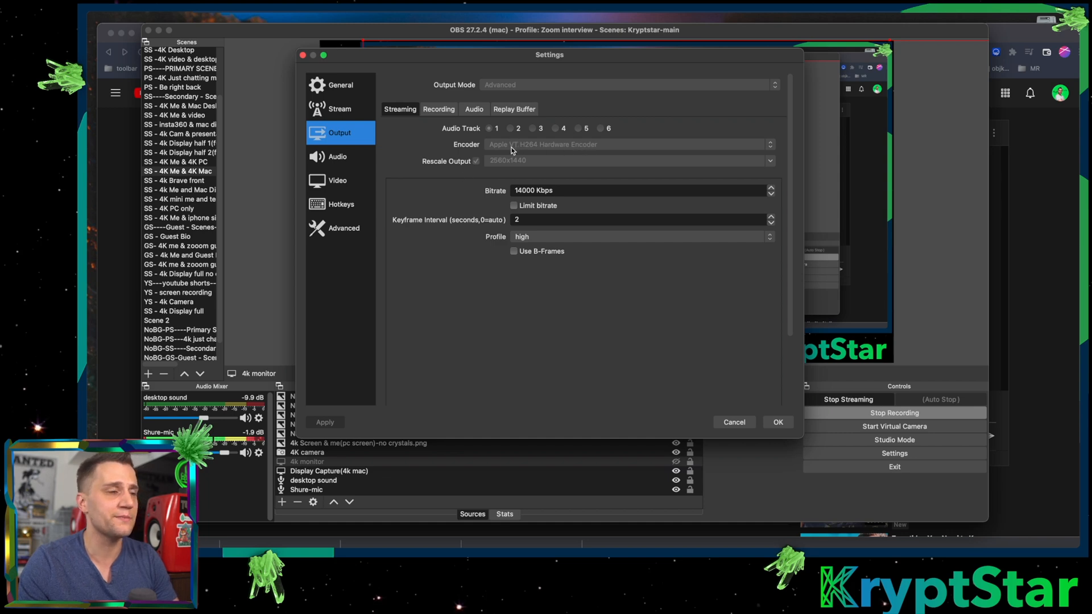
{"action": "mouse_move", "coordinate": [476, 156]}
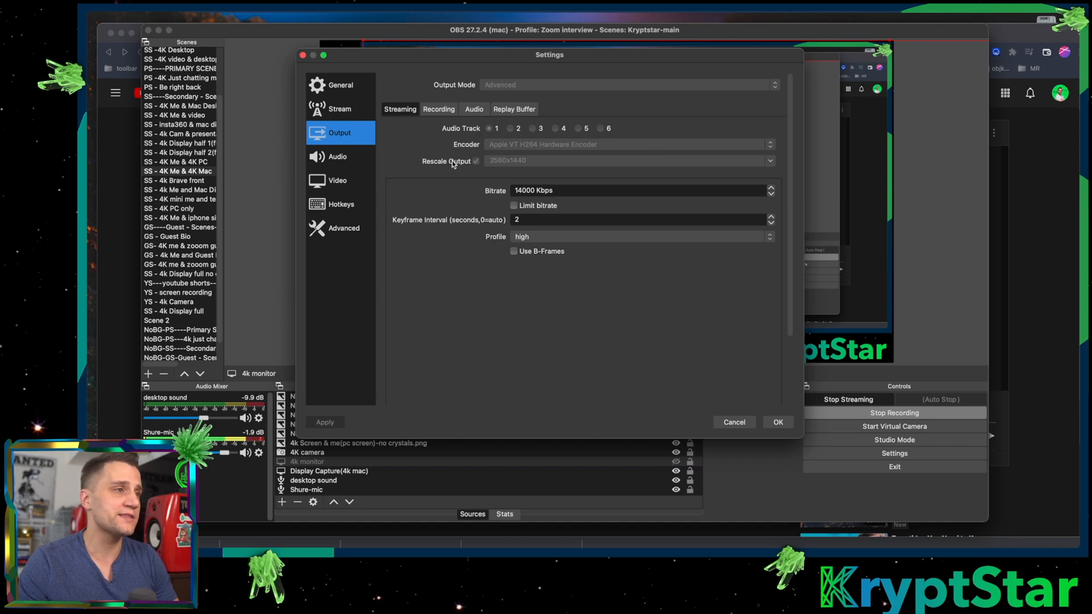
{"action": "mouse_move", "coordinate": [487, 164]}
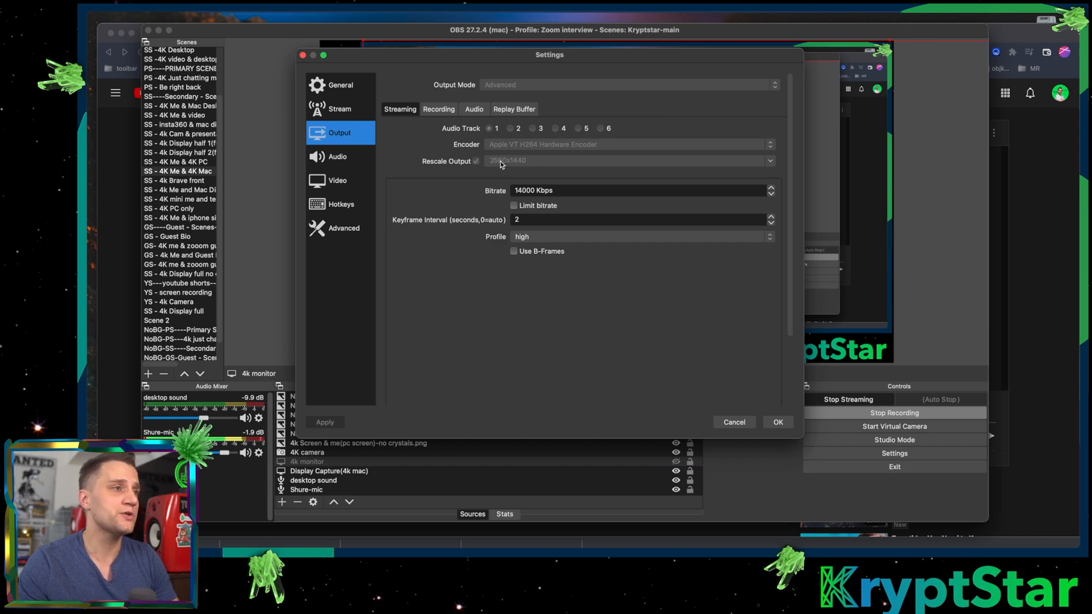
{"action": "mouse_move", "coordinate": [514, 165]}
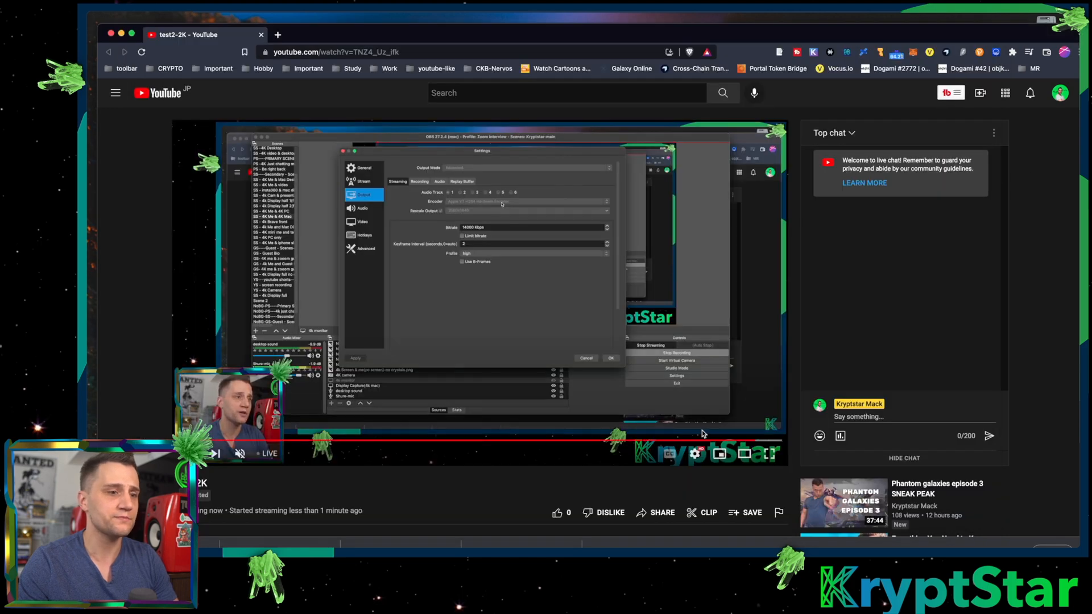
Confirm the YouTube live stream's quality menu offers 1440p, then return to OBS
{"action": "left_click", "coordinate": [683, 454]}
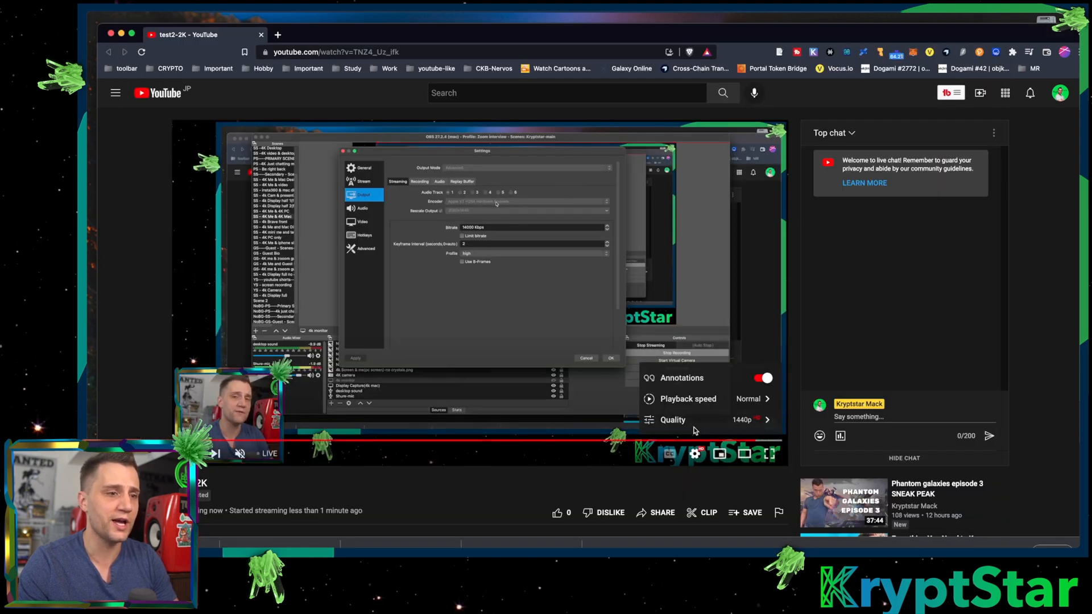
{"action": "left_click", "coordinate": [672, 419]}
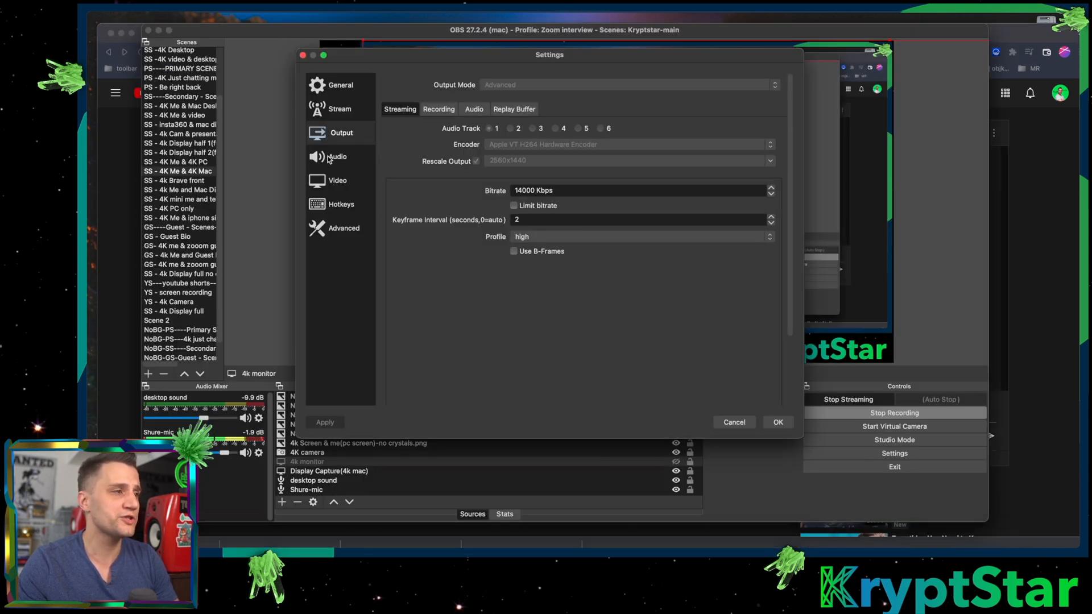
{"action": "mouse_move", "coordinate": [530, 175]}
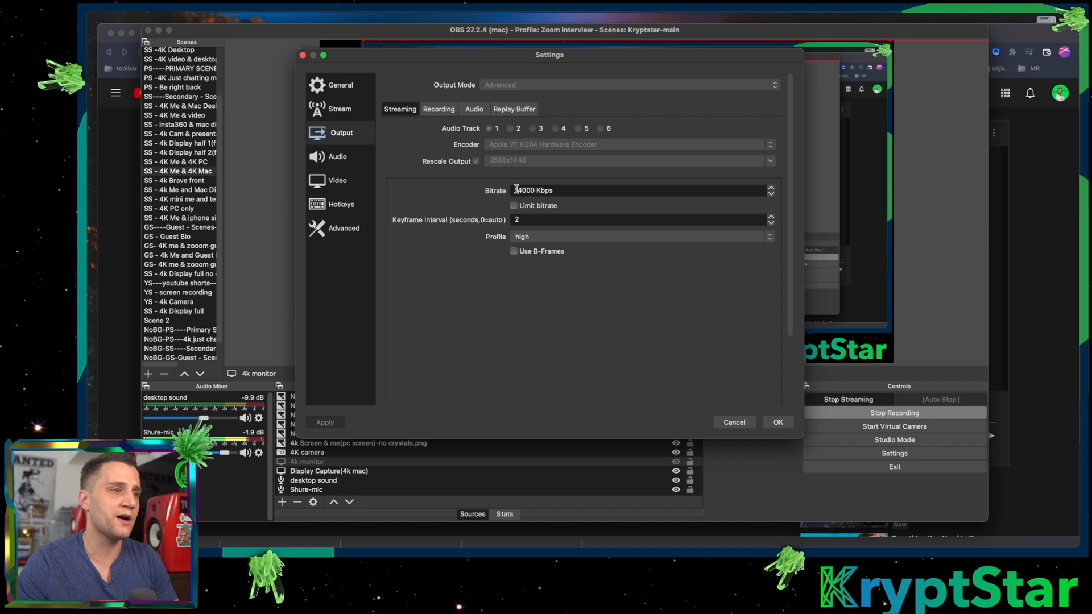
{"action": "type", "text": "14000 Kbps"}
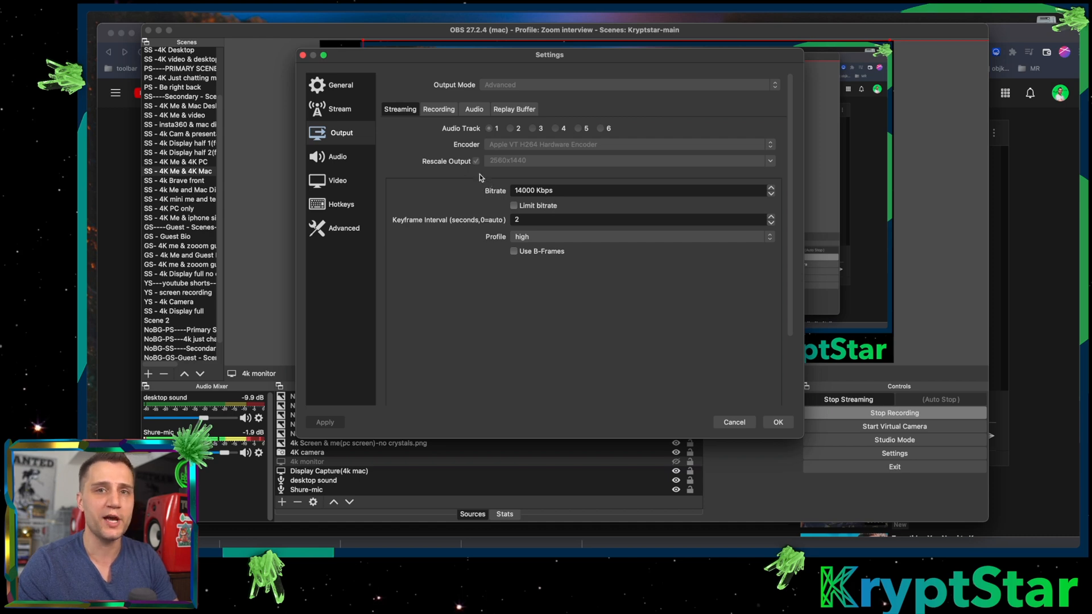
{"action": "mouse_move", "coordinate": [589, 164]}
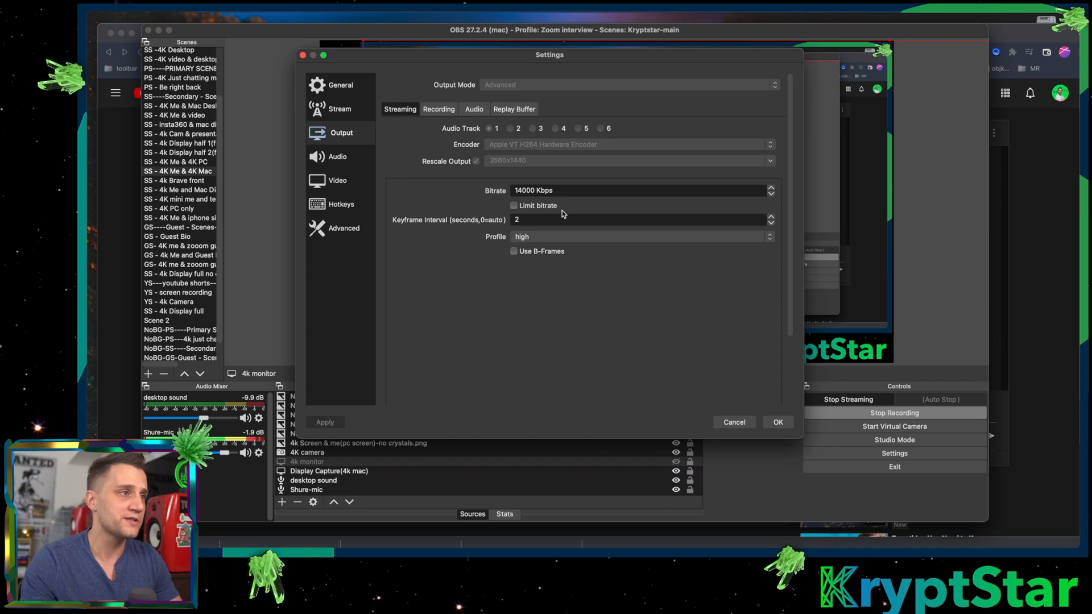
{"action": "mouse_move", "coordinate": [535, 297]}
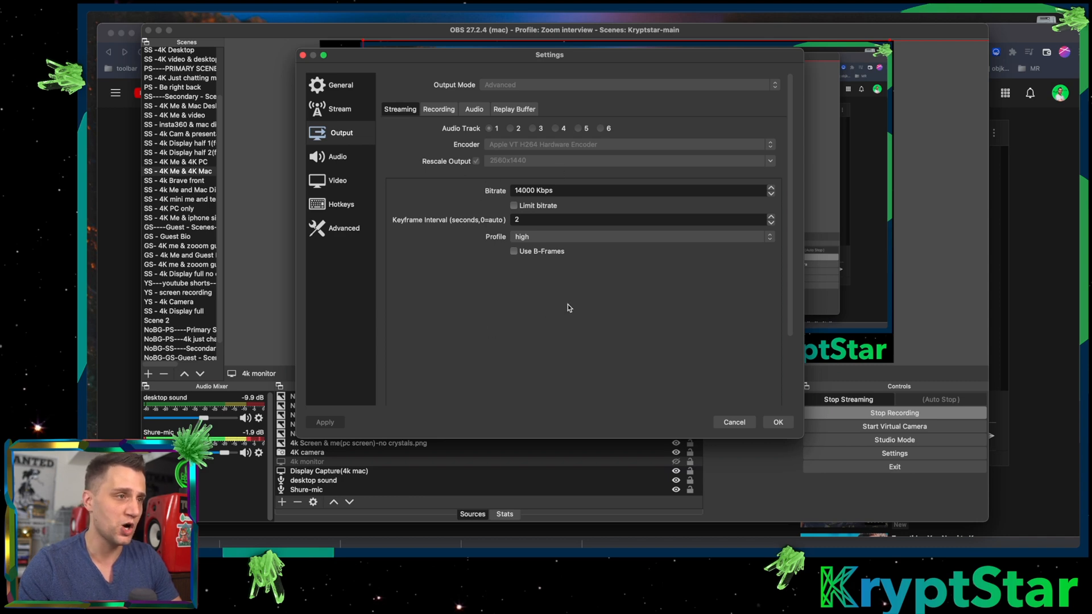
{"action": "mouse_move", "coordinate": [454, 265]}
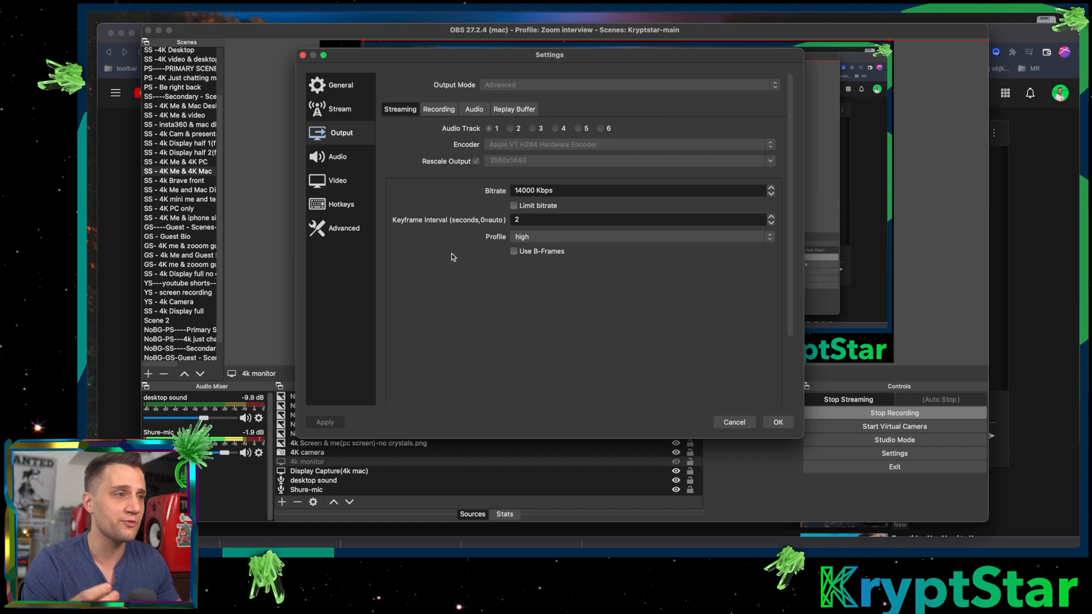
{"action": "mouse_move", "coordinate": [461, 245]}
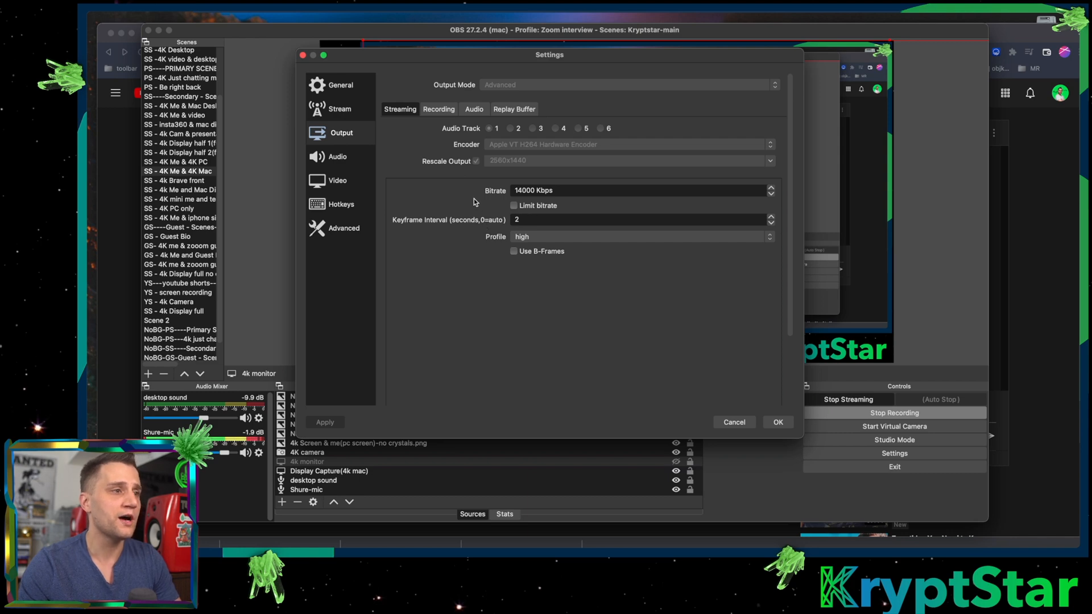
{"action": "mouse_move", "coordinate": [634, 248]}
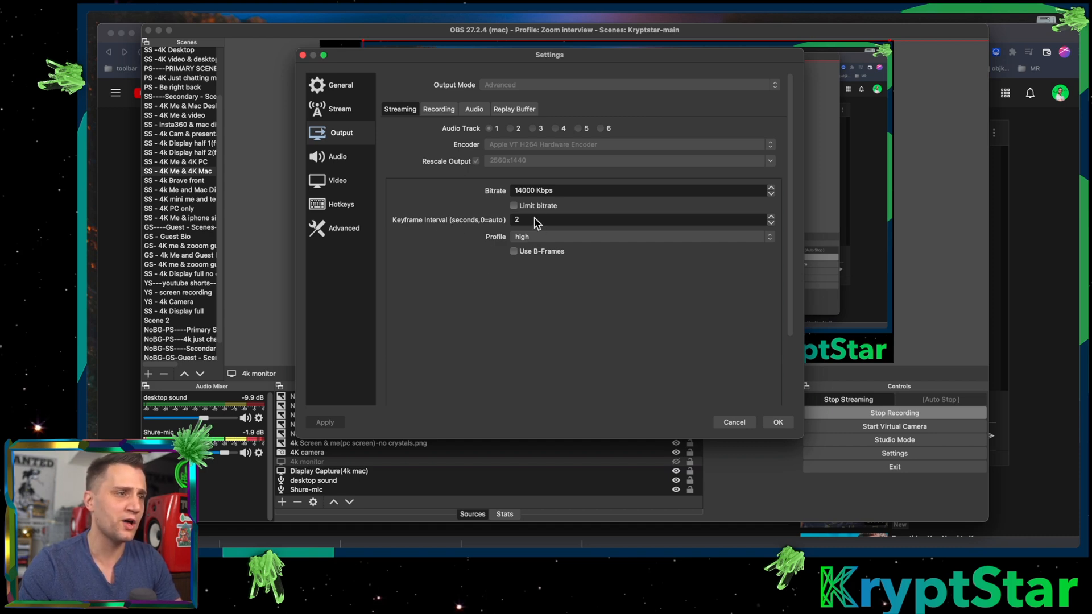
{"action": "mouse_move", "coordinate": [493, 243]}
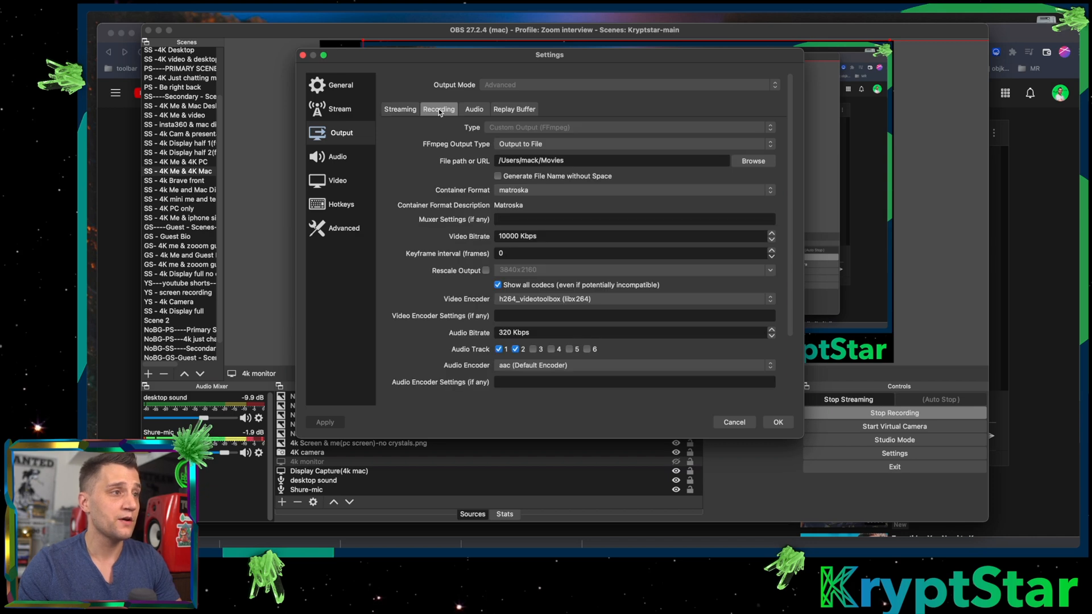
{"action": "left_click", "coordinate": [622, 253]}
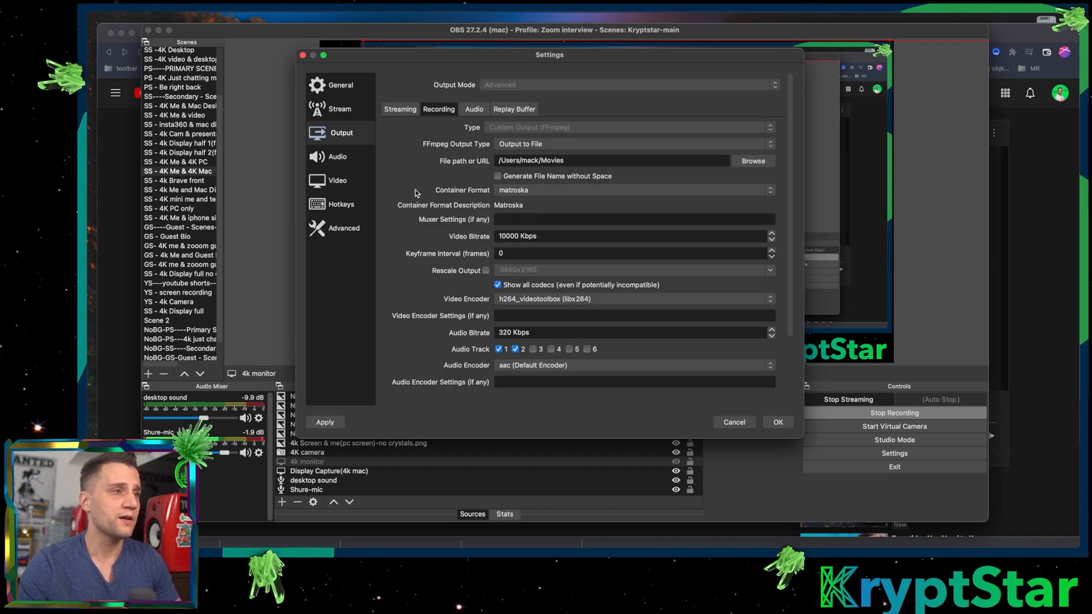
{"action": "mouse_move", "coordinate": [479, 134]}
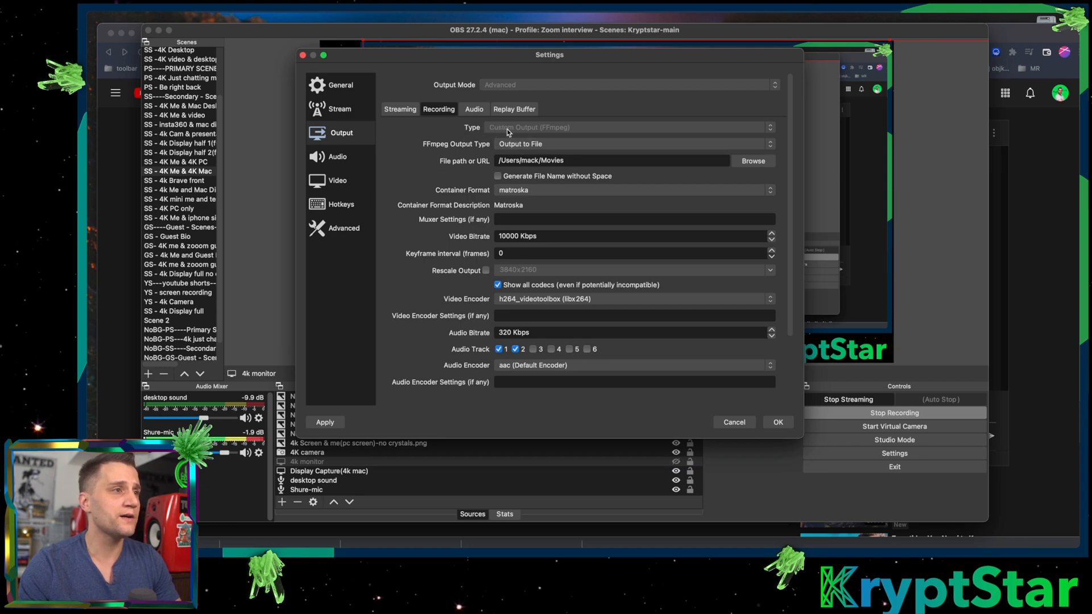
{"action": "mouse_move", "coordinate": [601, 130]}
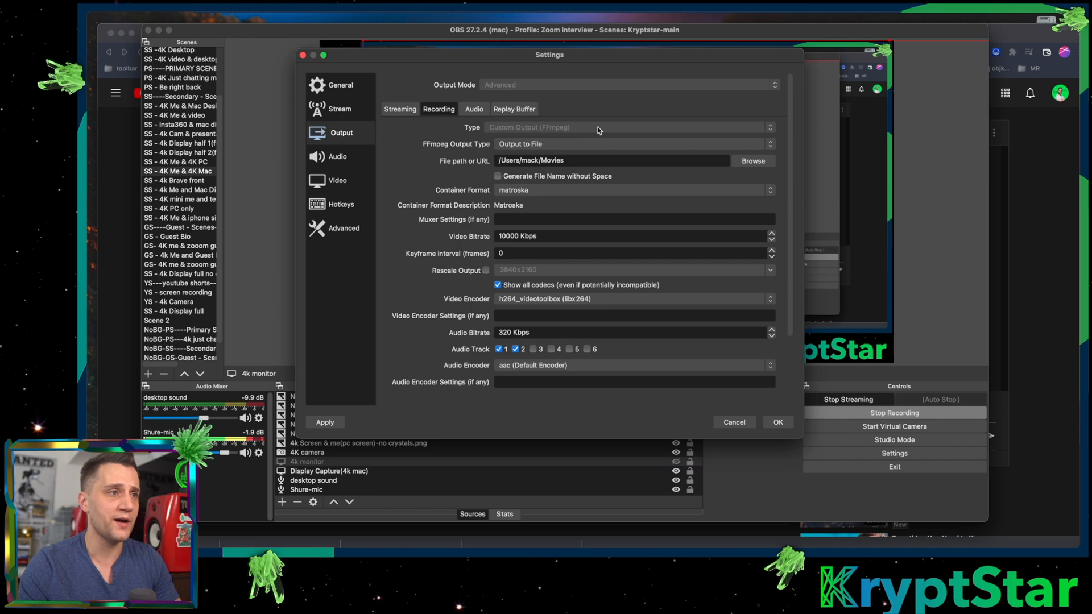
{"action": "mouse_move", "coordinate": [583, 135]}
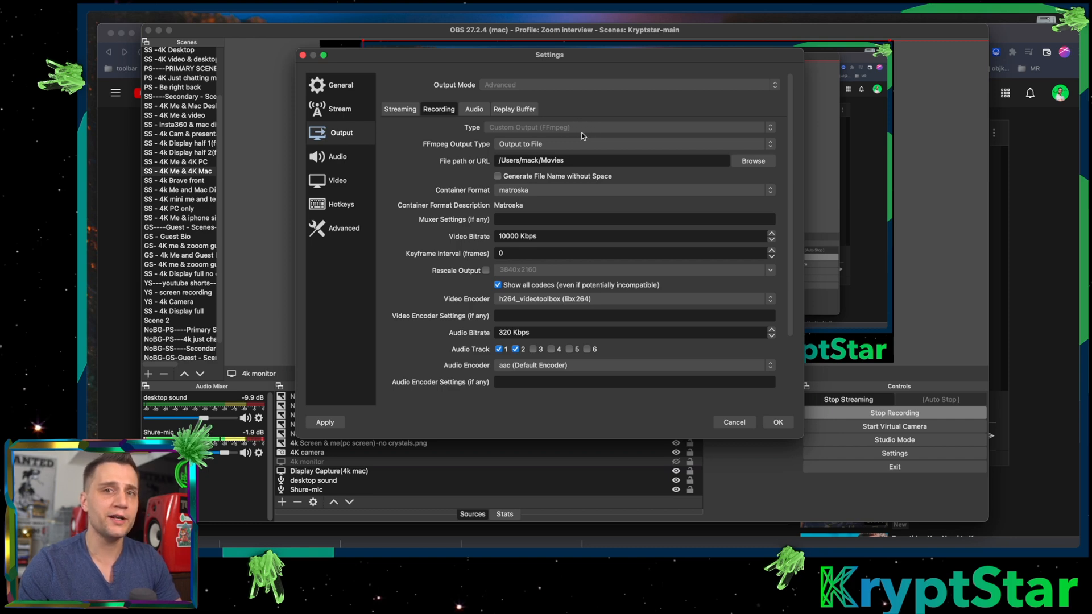
{"action": "mouse_move", "coordinate": [374, 160]}
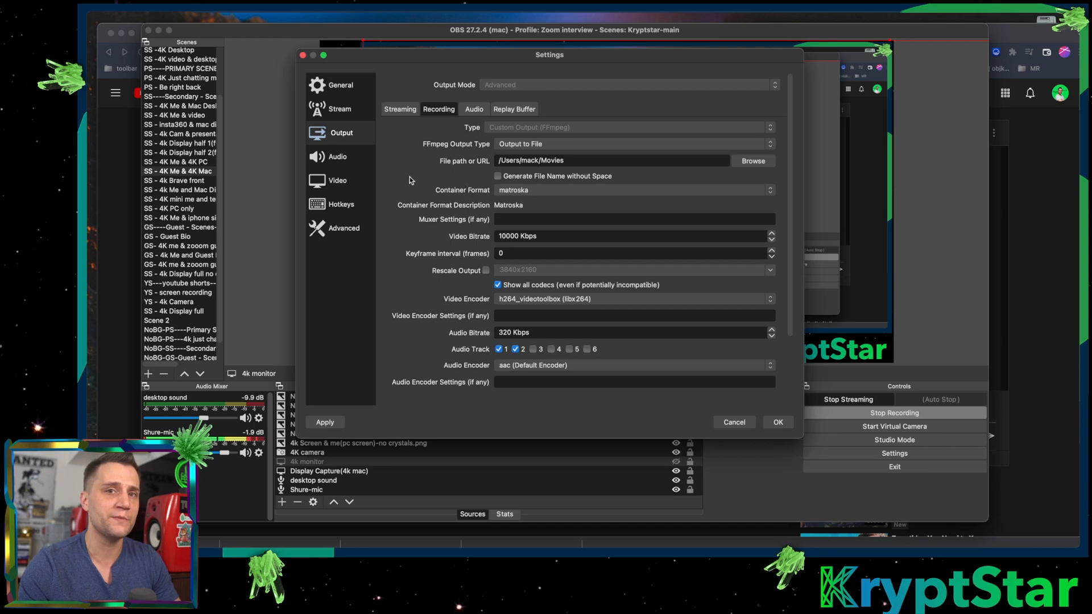
{"action": "mouse_move", "coordinate": [413, 143]}
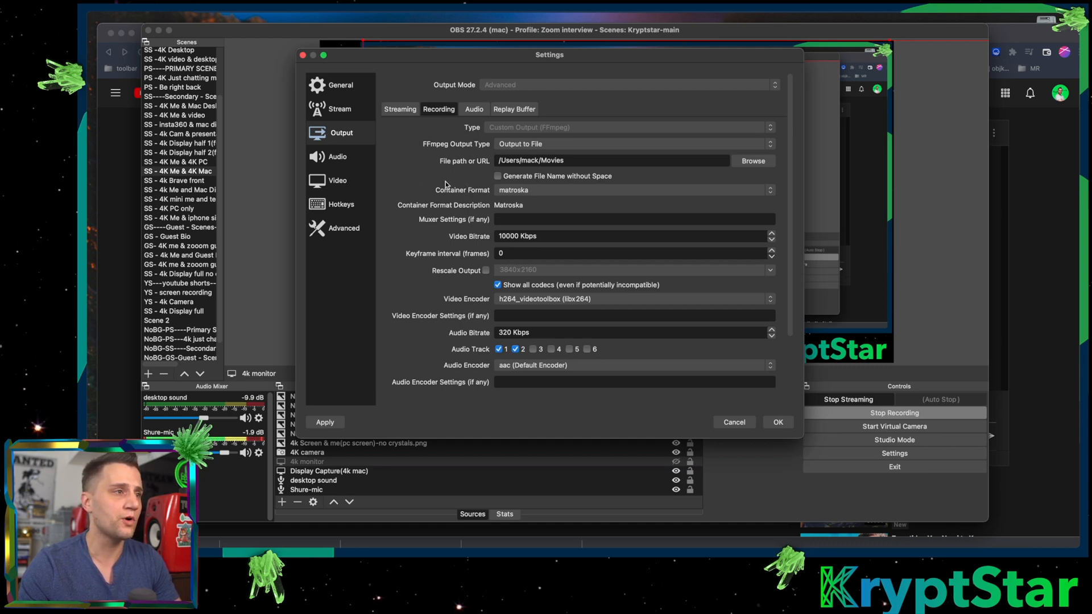
{"action": "mouse_move", "coordinate": [455, 178]}
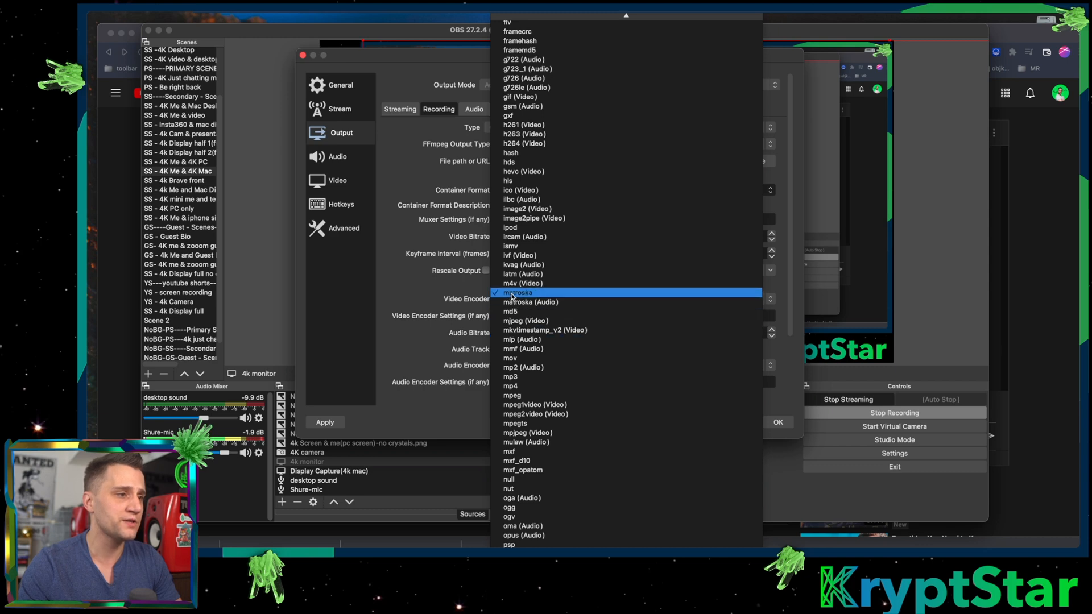
{"action": "left_click", "coordinate": [518, 292]}
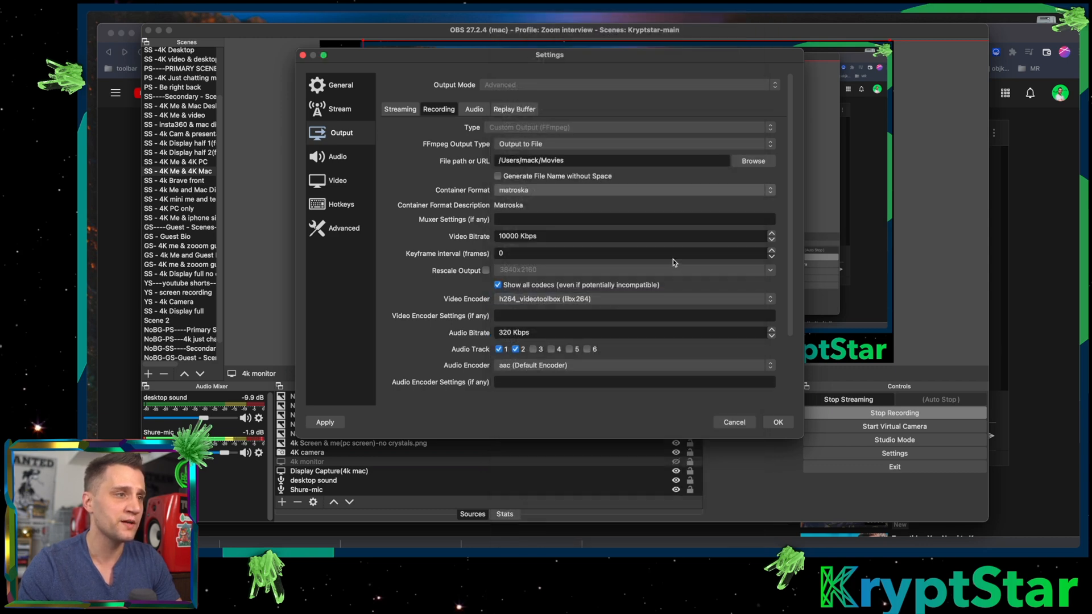
{"action": "mouse_move", "coordinate": [520, 190]}
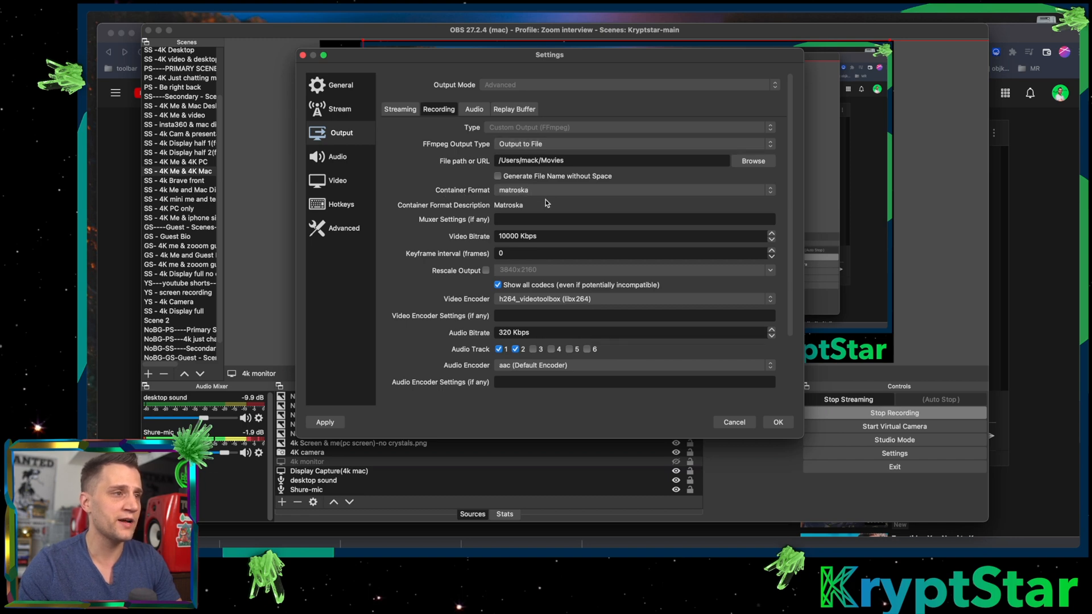
{"action": "mouse_move", "coordinate": [524, 211]}
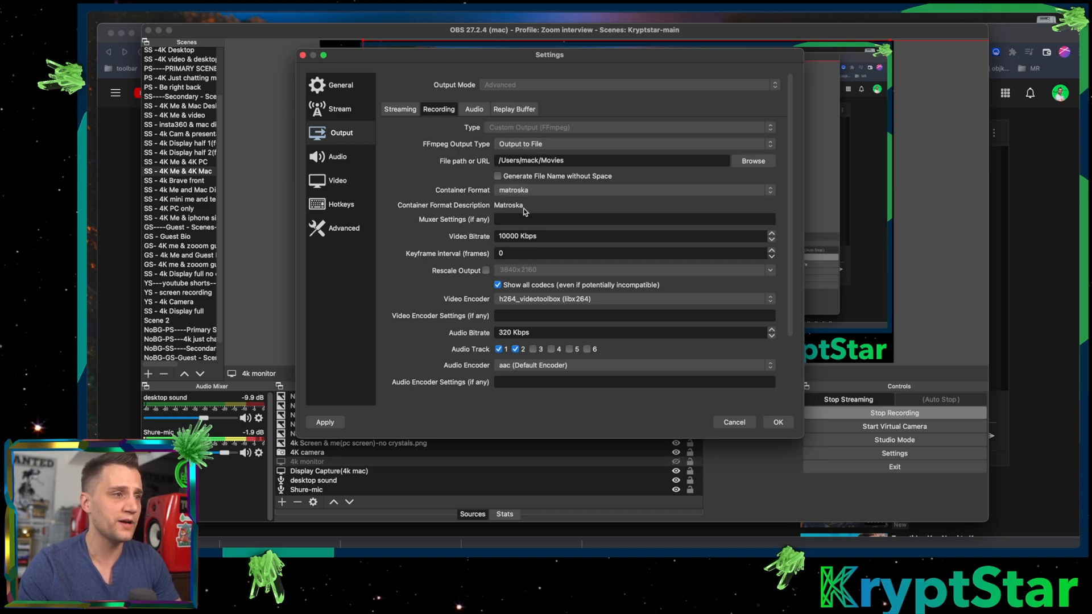
{"action": "mouse_move", "coordinate": [450, 222]}
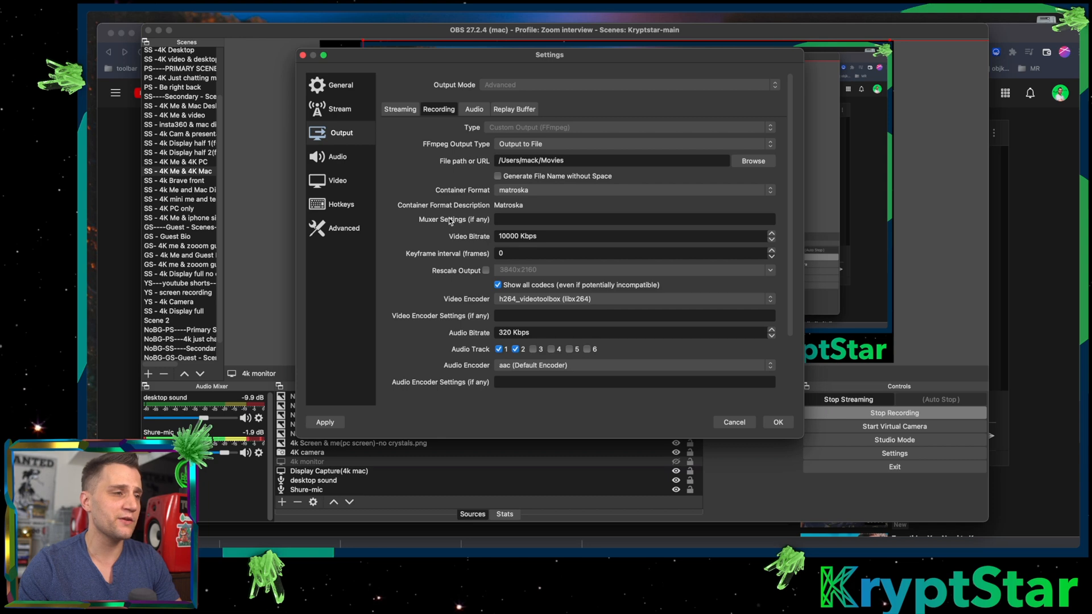
{"action": "mouse_move", "coordinate": [514, 232]}
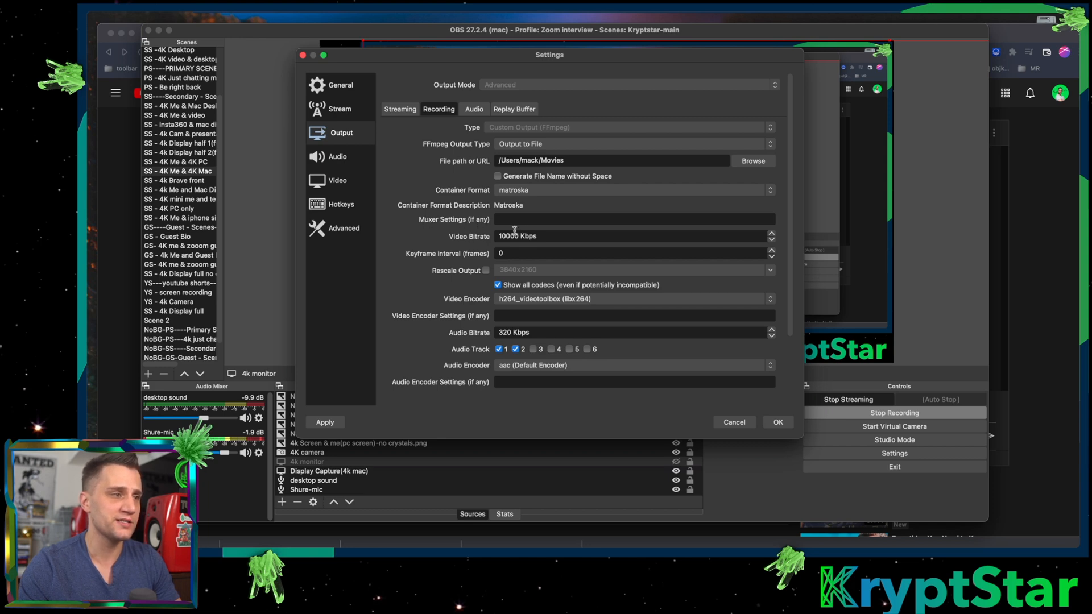
{"action": "mouse_move", "coordinate": [483, 241]}
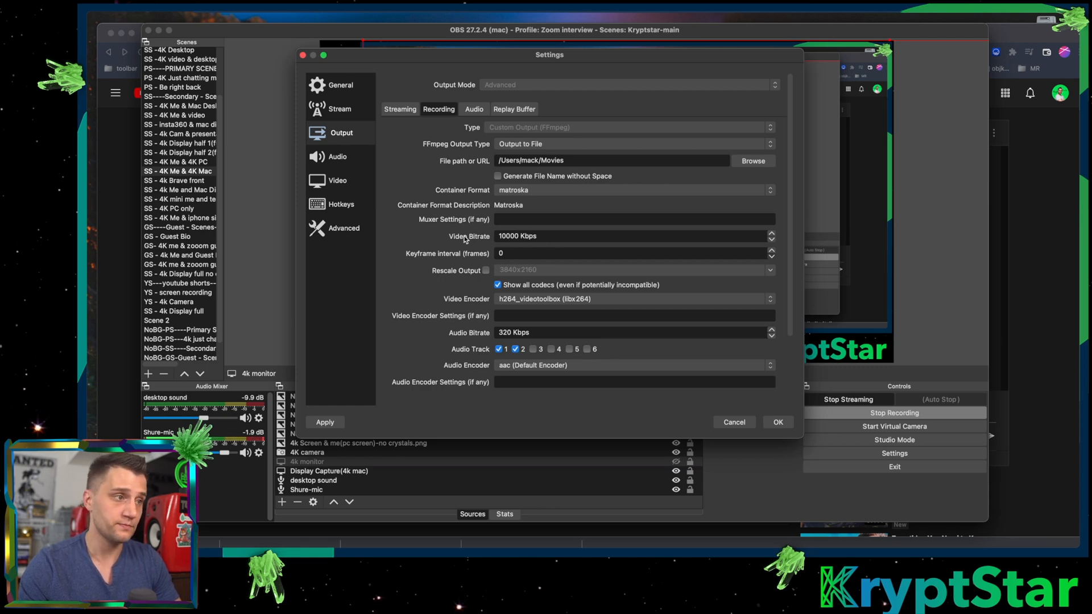
{"action": "mouse_move", "coordinate": [508, 279]}
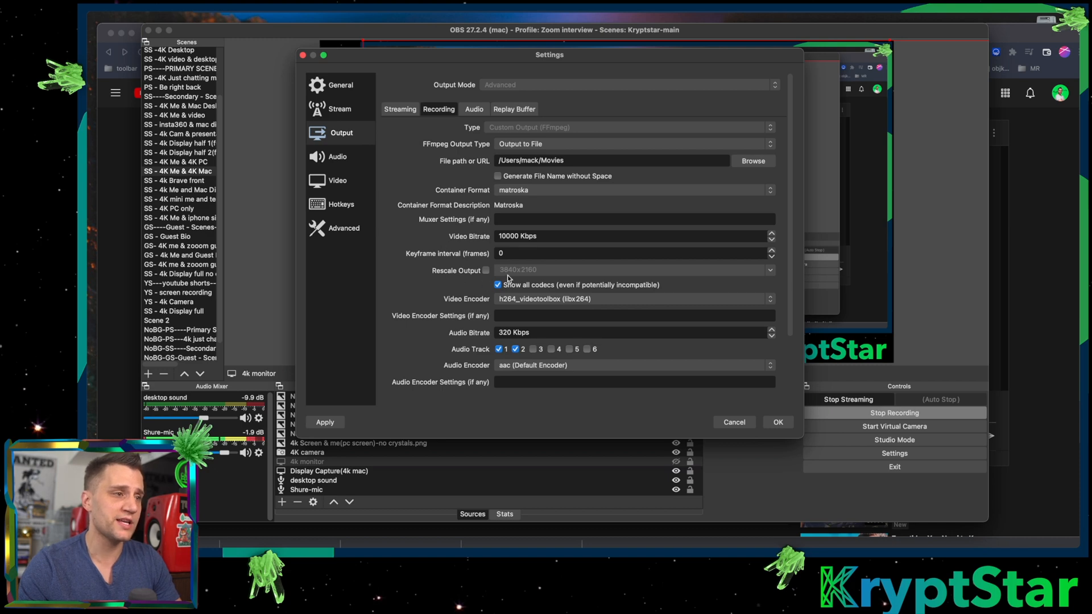
{"action": "mouse_move", "coordinate": [487, 271]}
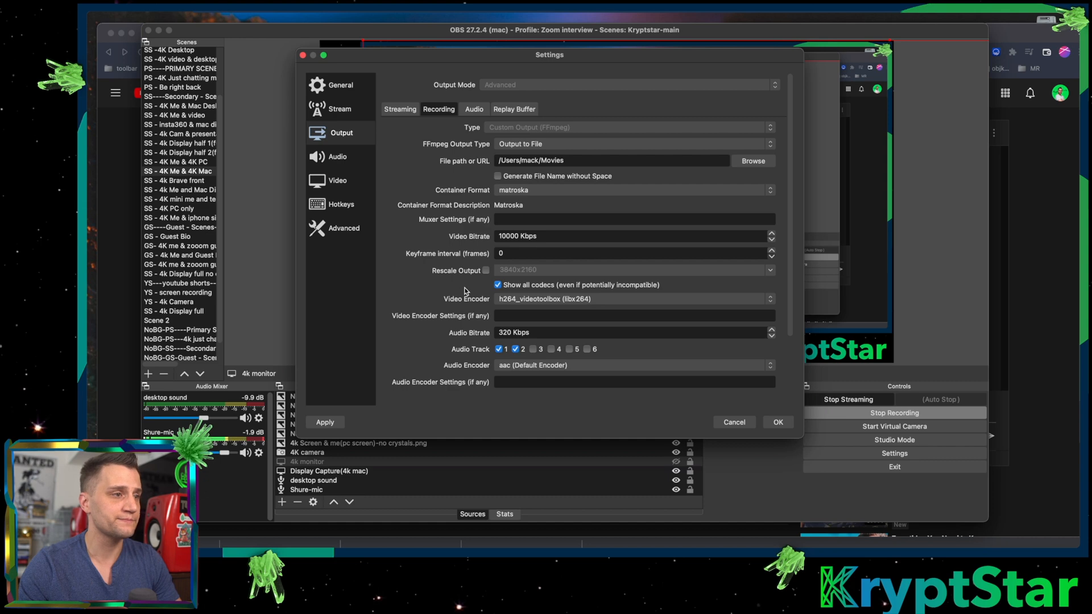
{"action": "left_click", "coordinate": [337, 180]}
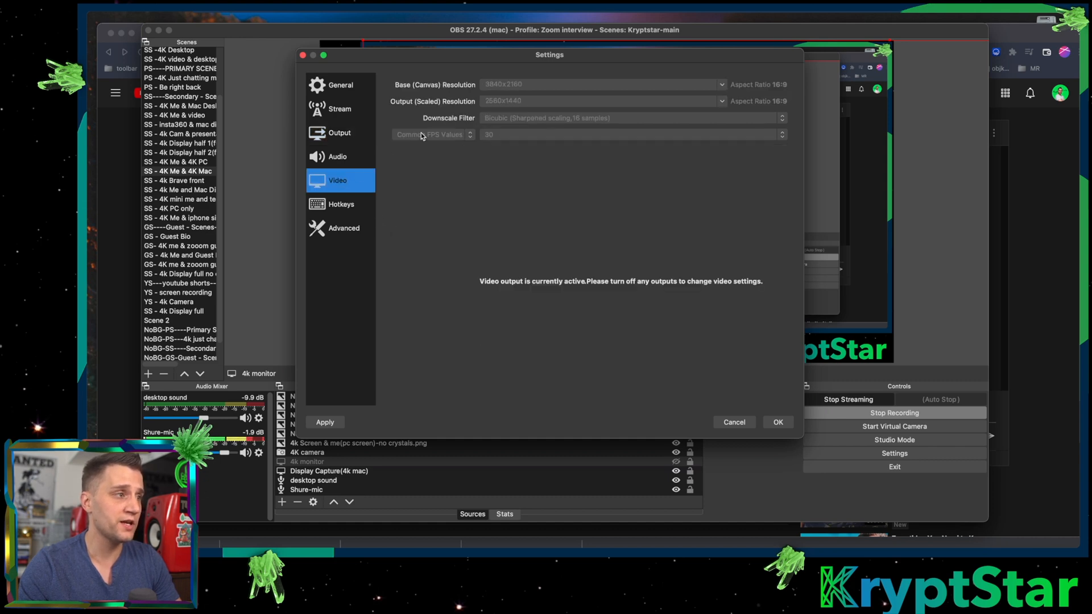
{"action": "mouse_move", "coordinate": [513, 90]}
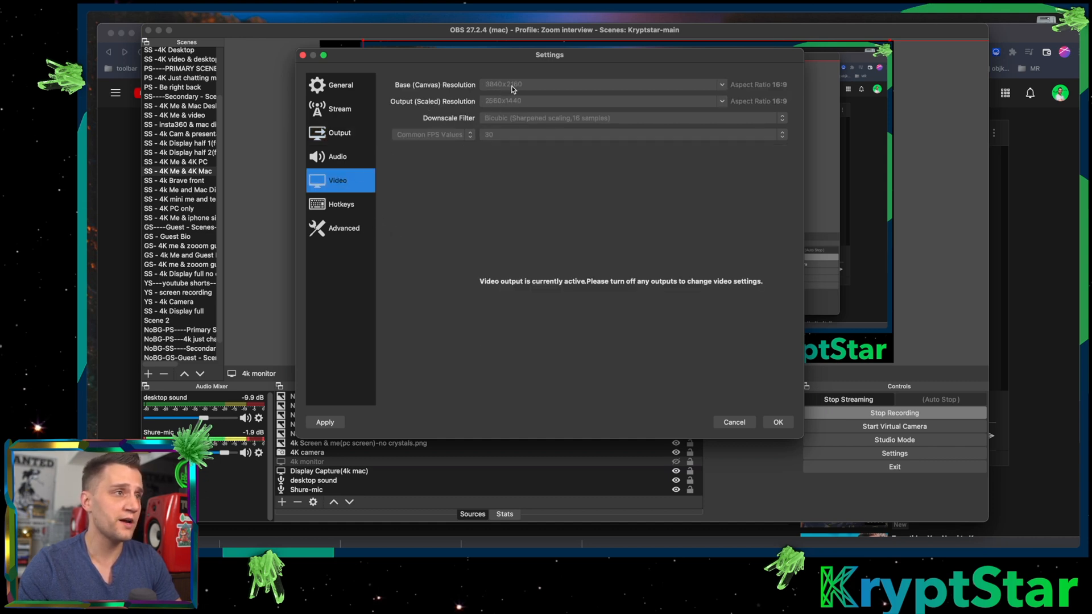
{"action": "left_click", "coordinate": [339, 133]}
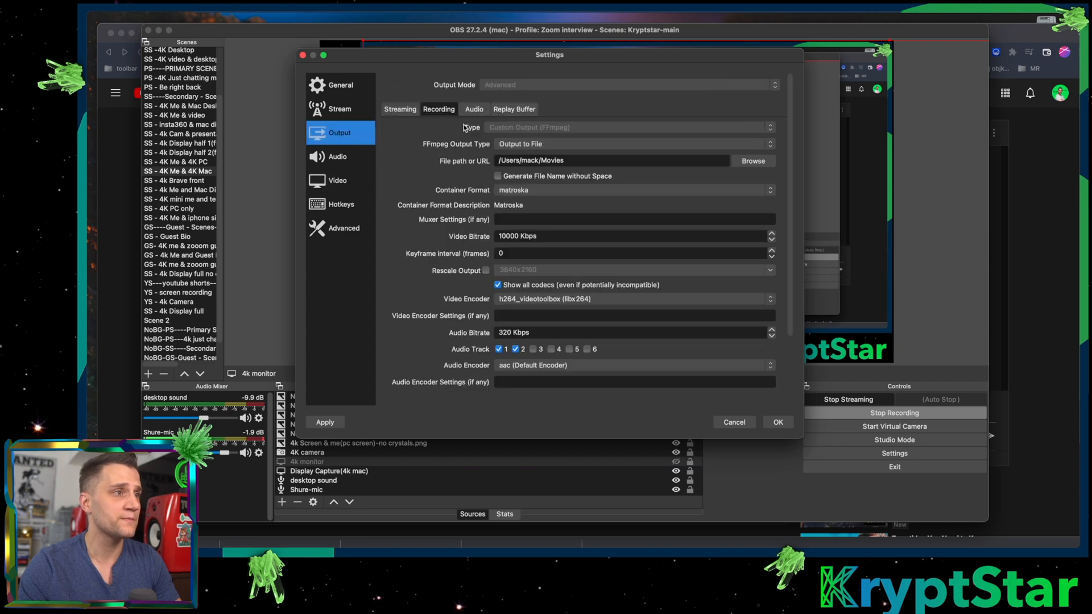
{"action": "scroll", "scroll_direction": "down", "scroll_amount": 3}
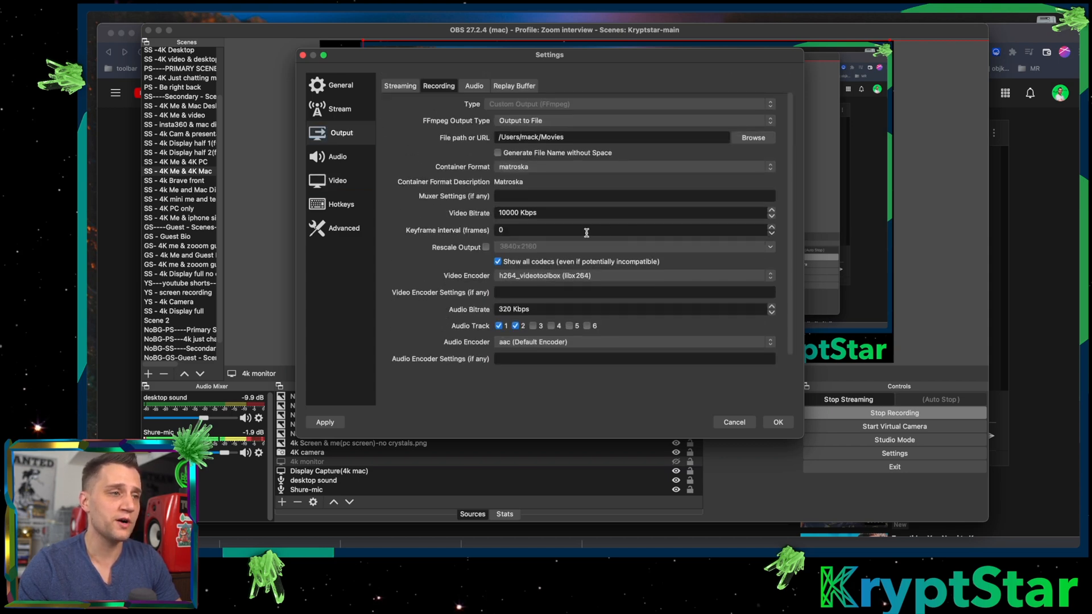
{"action": "mouse_move", "coordinate": [381, 196]}
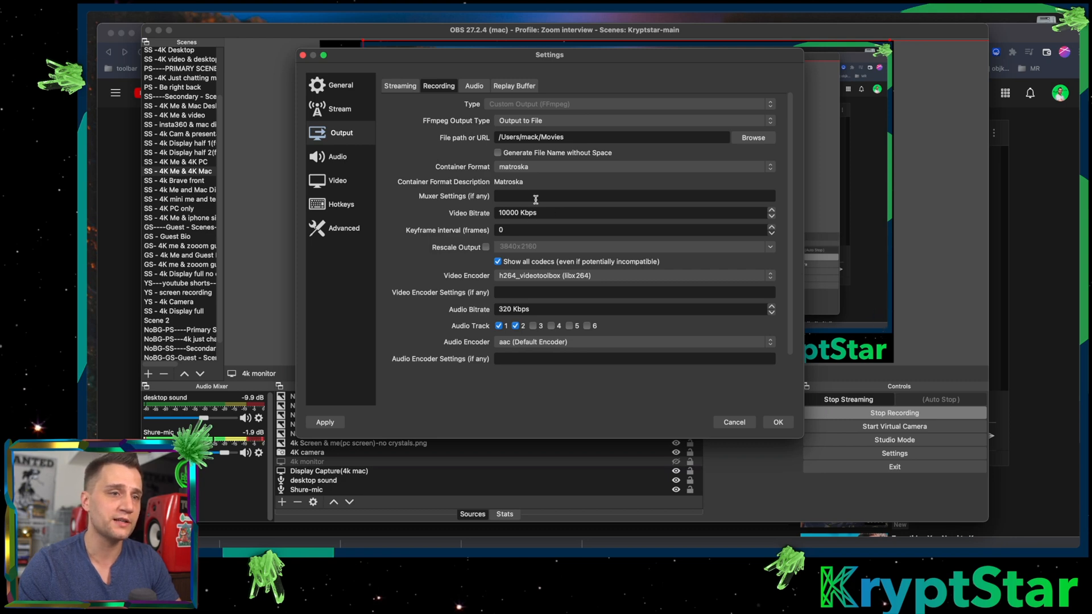
{"action": "mouse_move", "coordinate": [567, 287]}
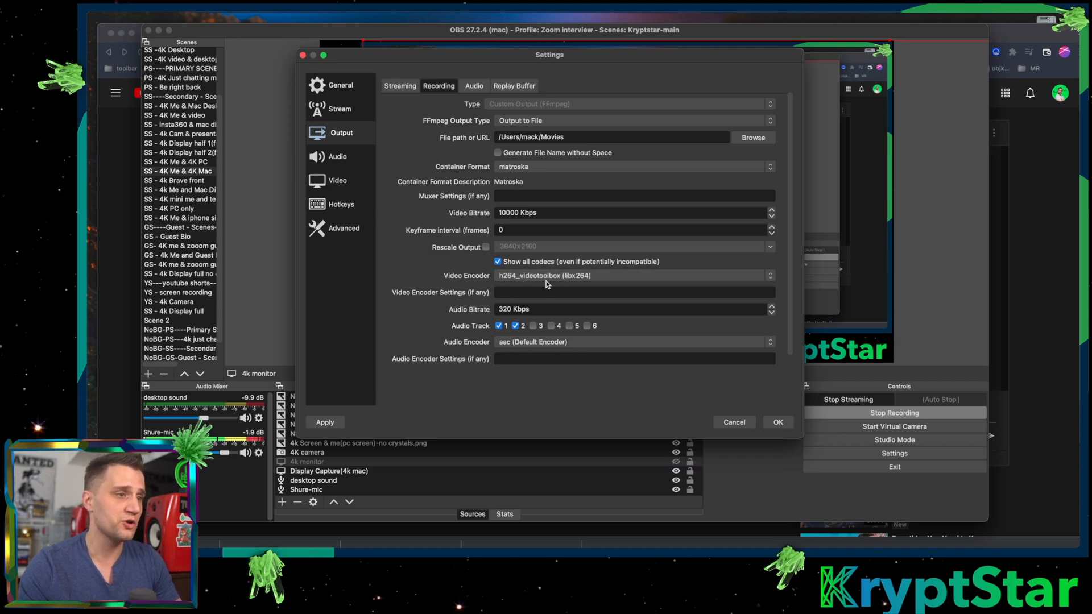
{"action": "left_click", "coordinate": [633, 275]}
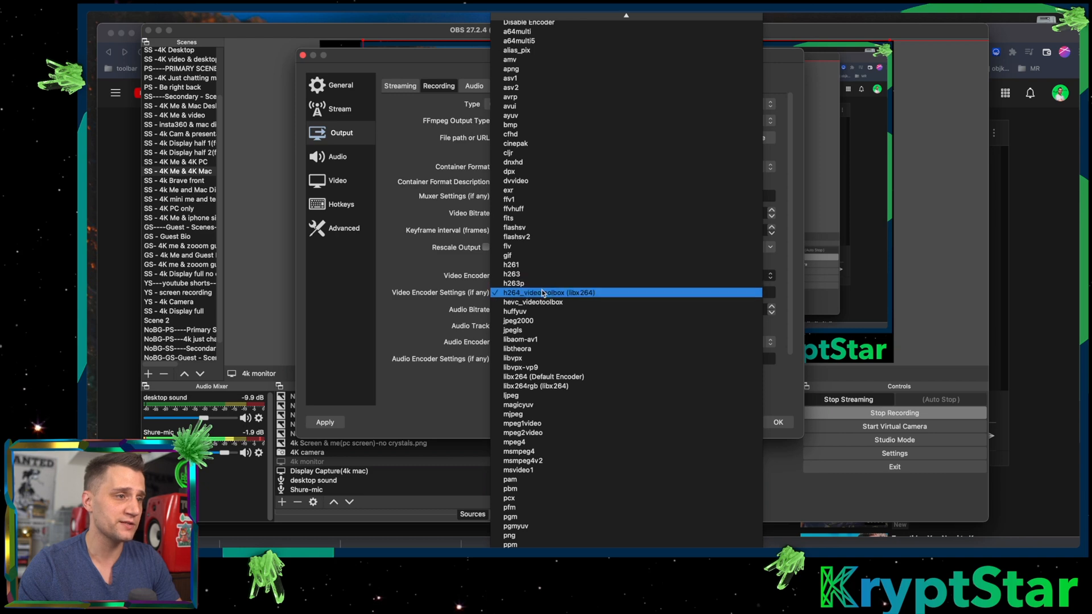
{"action": "mouse_move", "coordinate": [532, 180]}
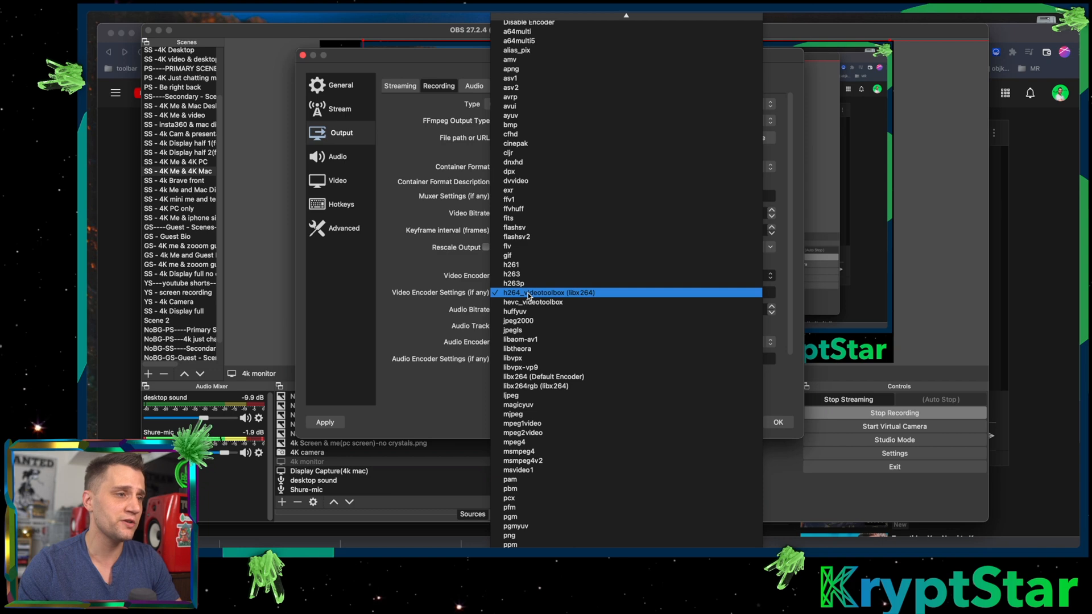
{"action": "left_click", "coordinate": [548, 293]}
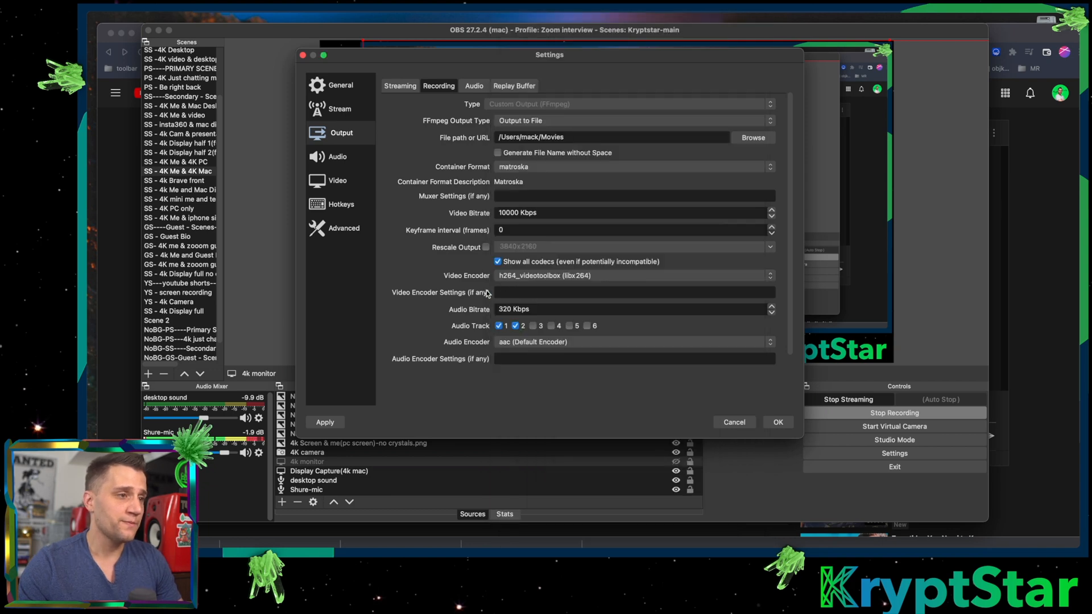
{"action": "mouse_move", "coordinate": [477, 310]}
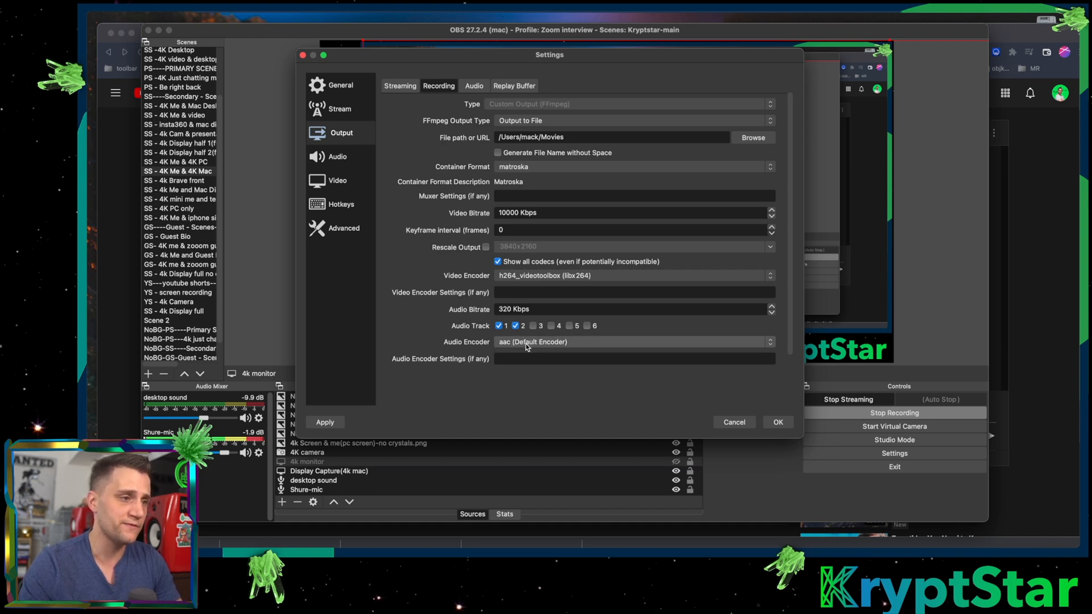
Apply the Matroska h264_videotoolbox recording at 10000 Kbps video, 320 Kbps audio, closing Settings
{"action": "left_click", "coordinate": [633, 342]}
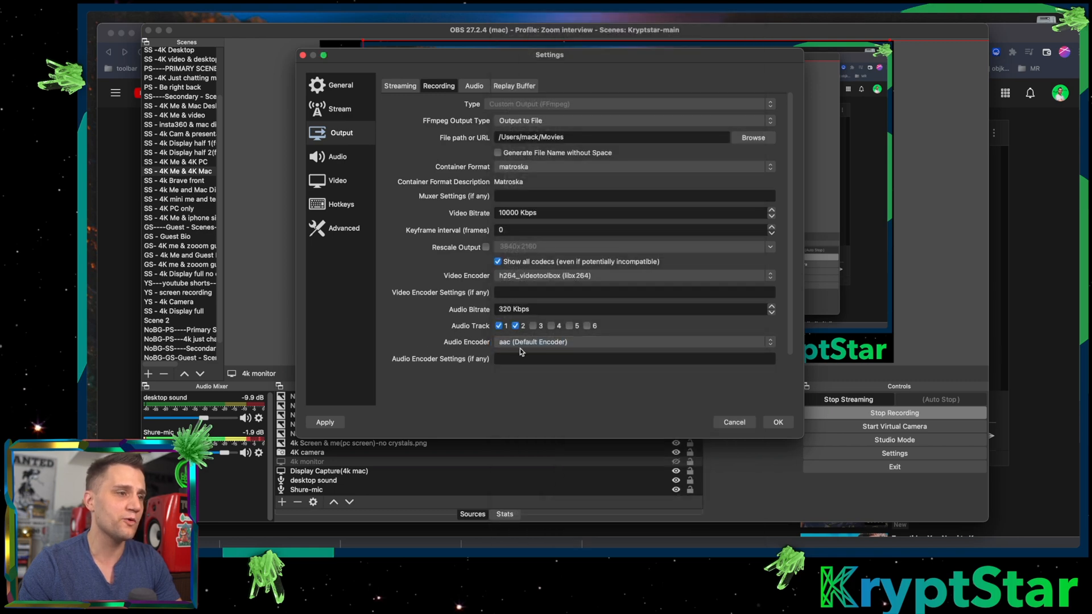
{"action": "mouse_move", "coordinate": [438, 342]}
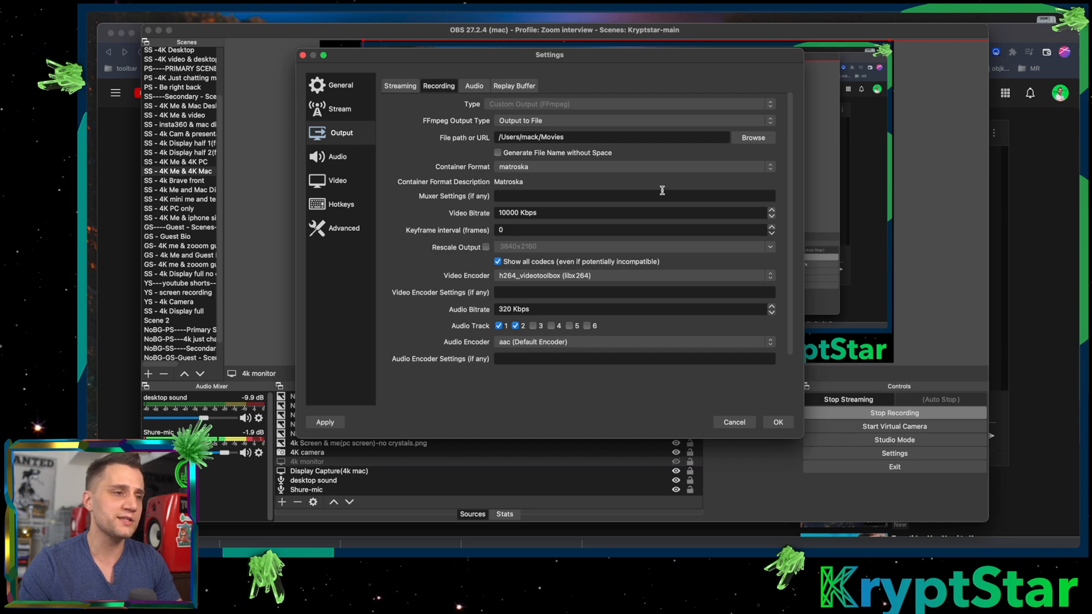
{"action": "mouse_move", "coordinate": [667, 396]}
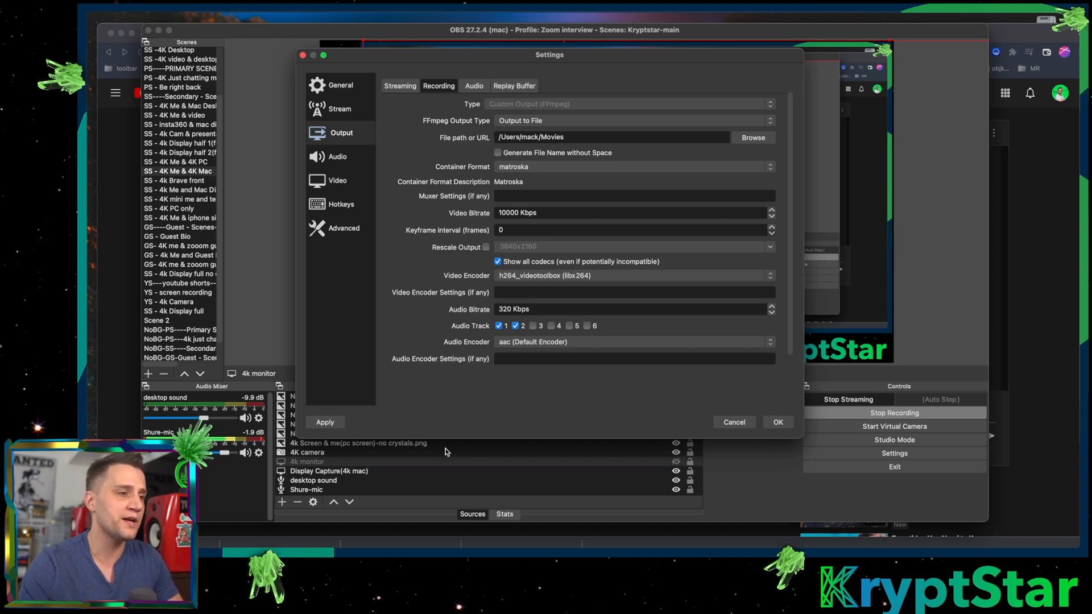
{"action": "mouse_move", "coordinate": [528, 367]}
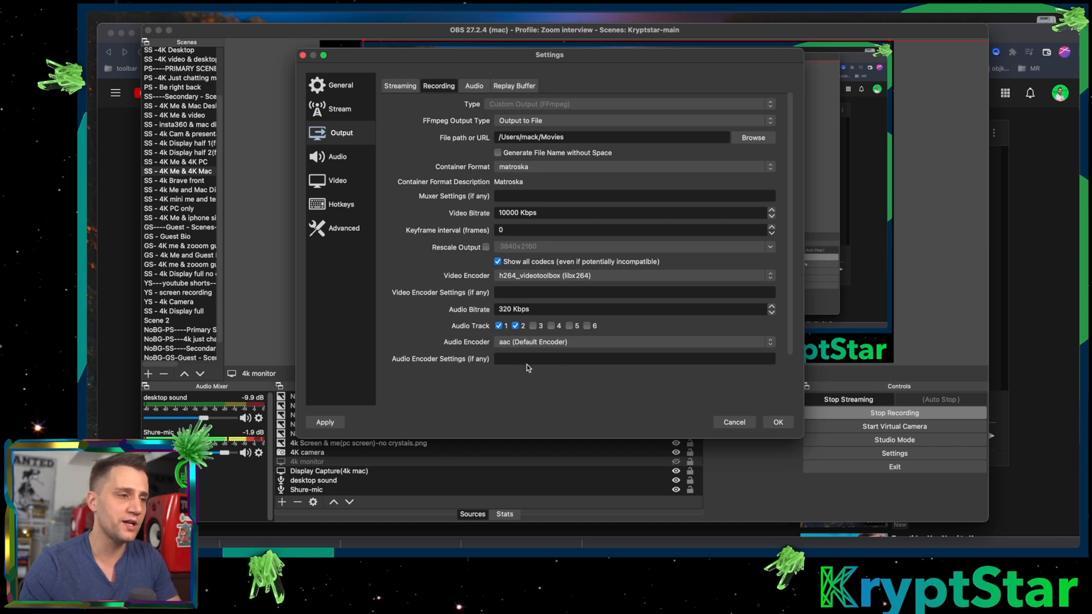
{"action": "mouse_move", "coordinate": [473, 396]}
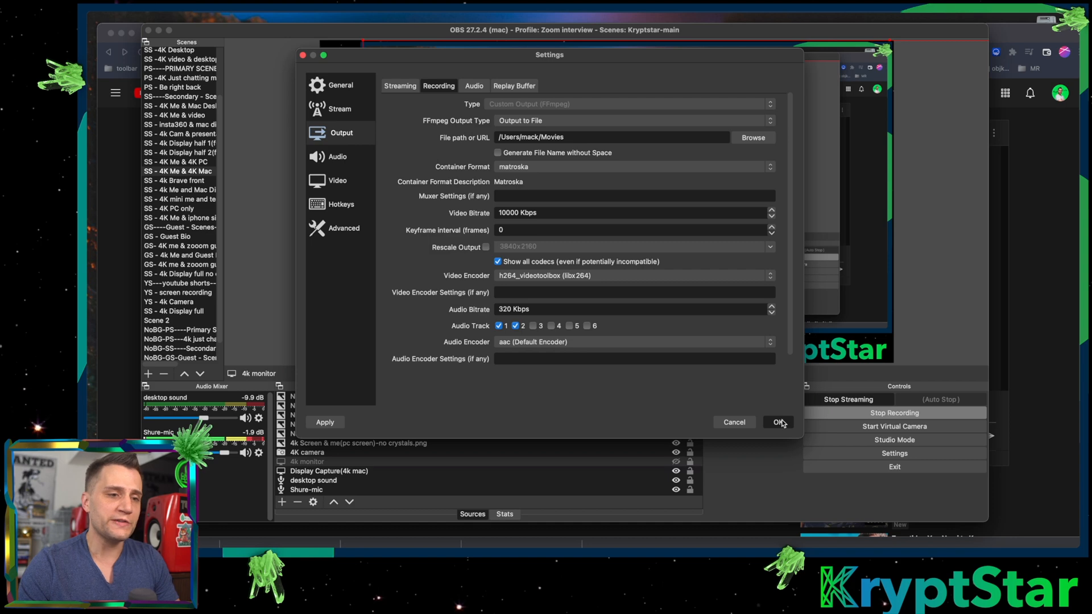
{"action": "left_click", "coordinate": [778, 422]}
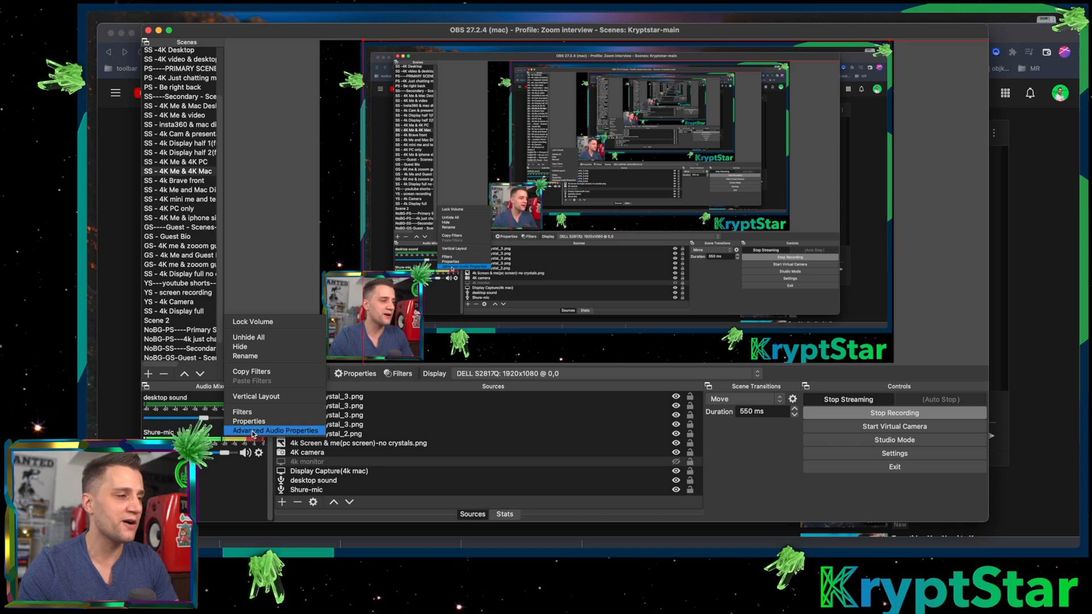
Check the Shure-mic's 320 ms sync offset in Advanced Audio Properties, then reopen Settings
{"action": "left_click", "coordinate": [275, 431]}
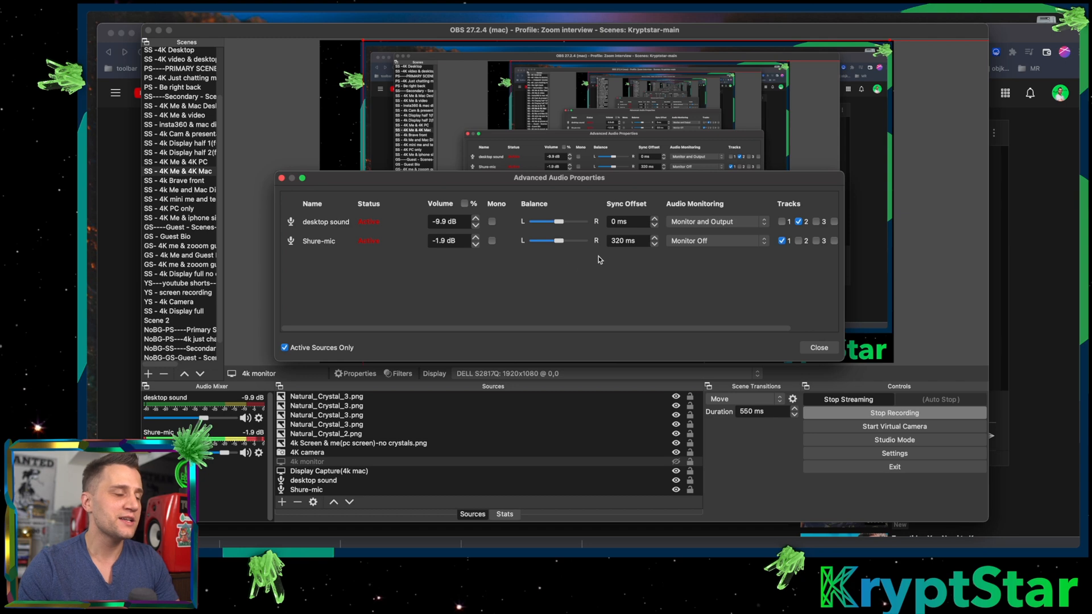
{"action": "mouse_move", "coordinate": [609, 210]}
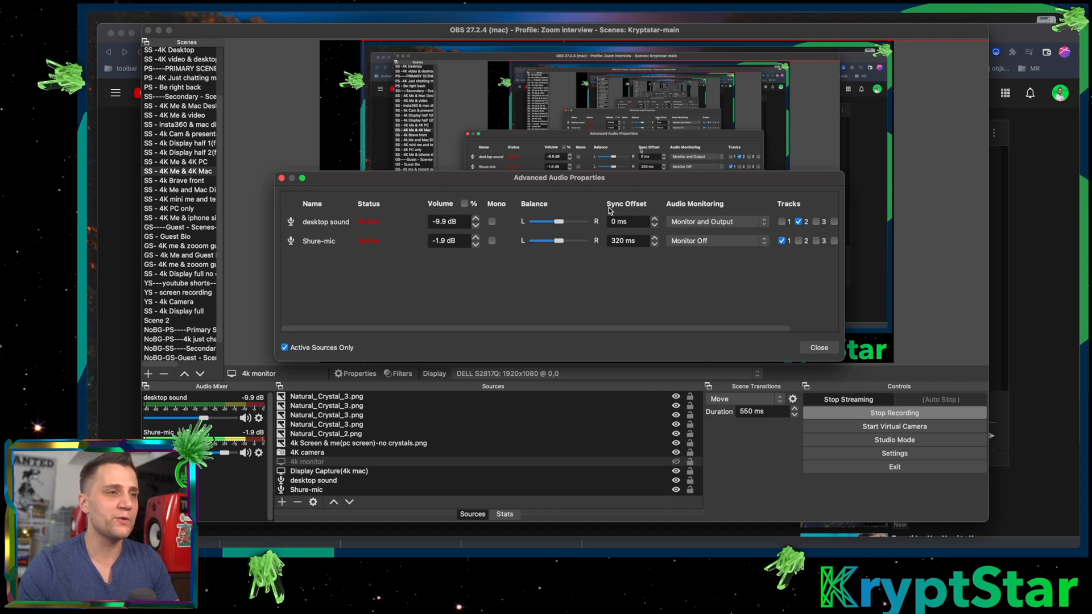
{"action": "left_click", "coordinate": [627, 241]}
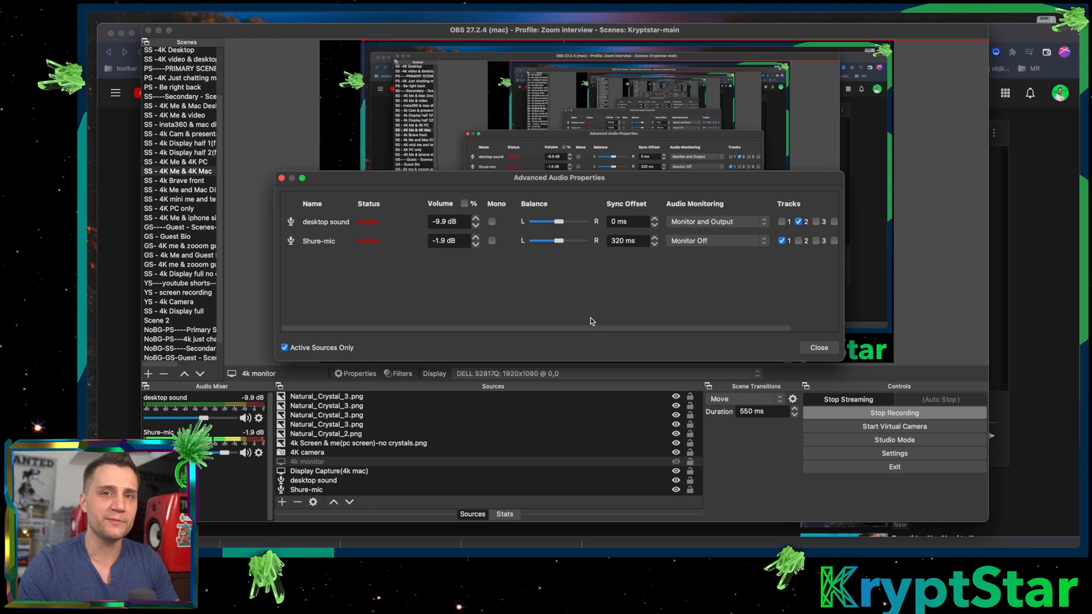
{"action": "left_click", "coordinate": [819, 348]}
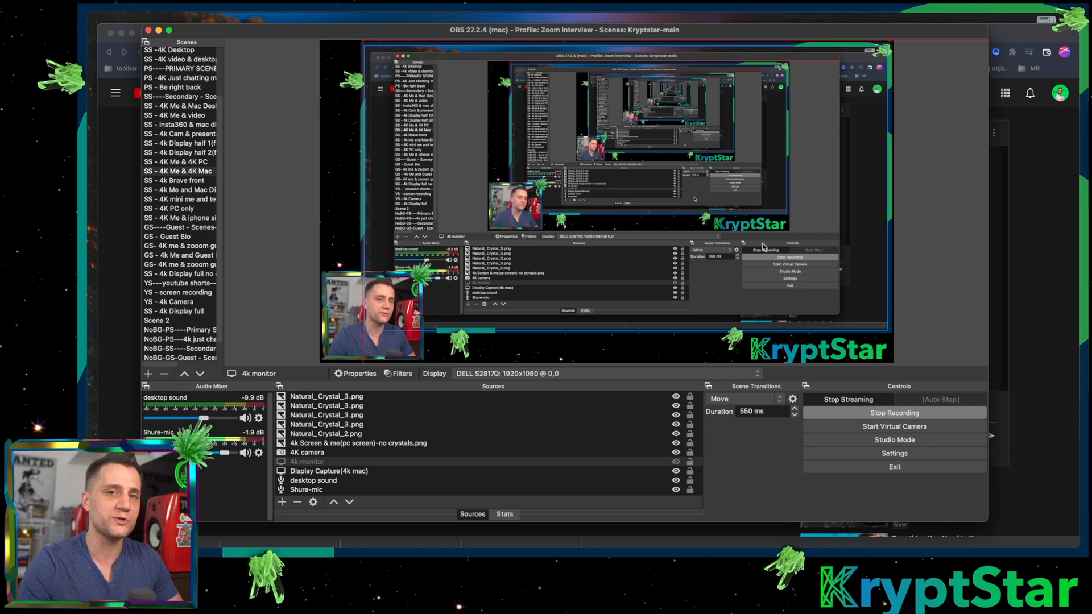
{"action": "mouse_move", "coordinate": [939, 209]}
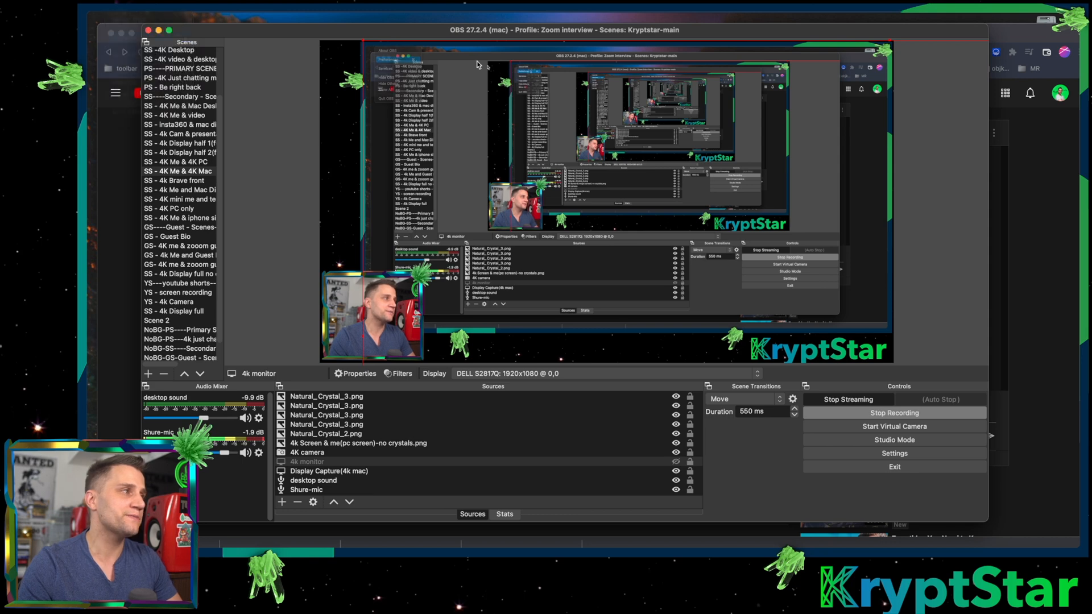
{"action": "left_click", "coordinate": [894, 454]}
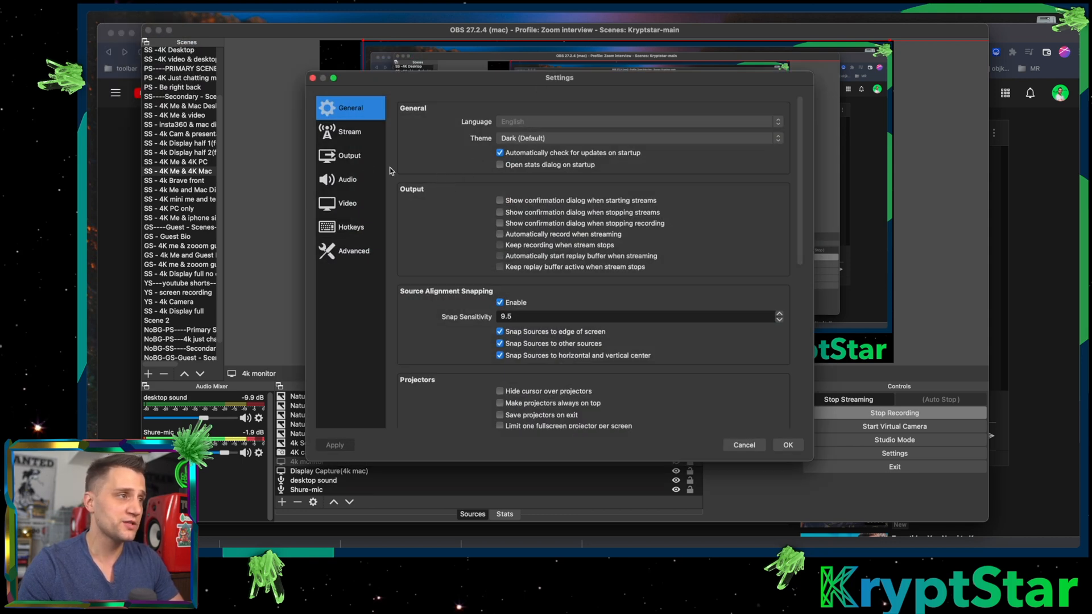
Compare the Video page (3840x2160 to 2560x1440) with the 14000 Kbps streaming output tab
{"action": "left_click", "coordinate": [348, 204]}
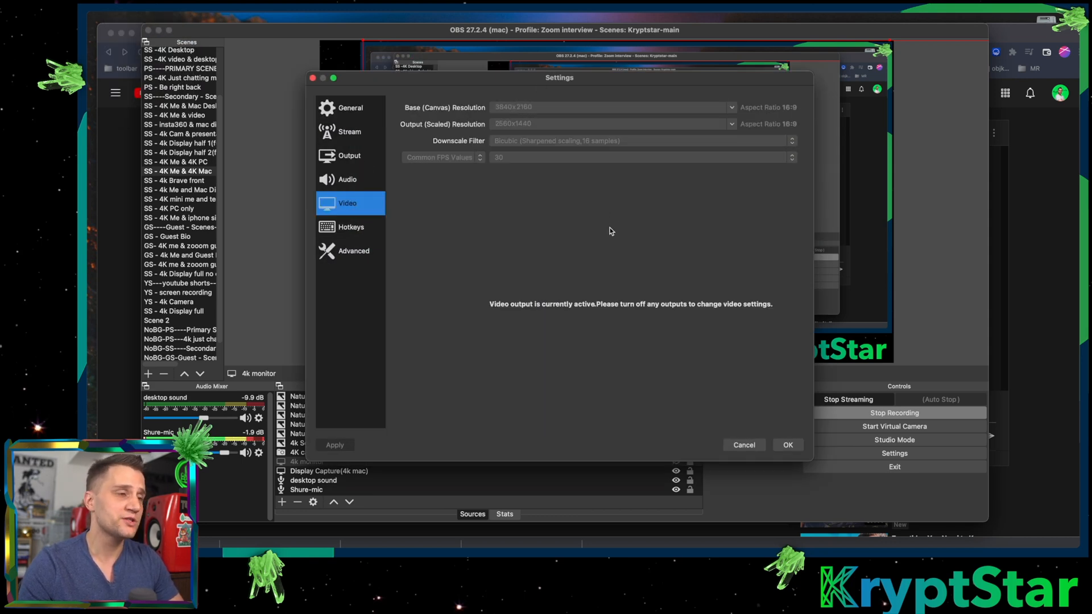
{"action": "mouse_move", "coordinate": [700, 239]}
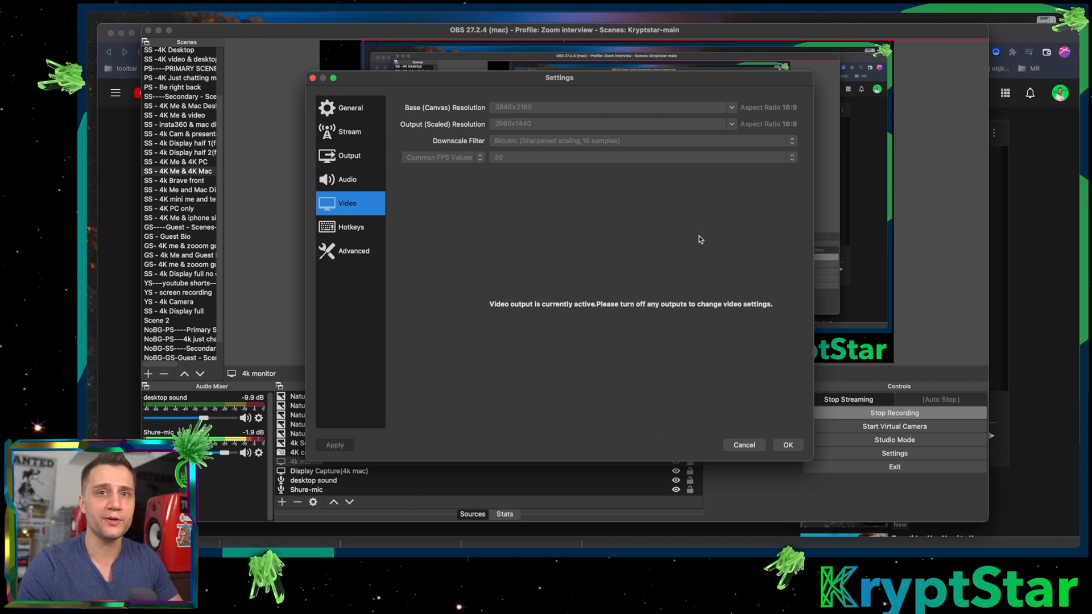
{"action": "mouse_move", "coordinate": [590, 270]}
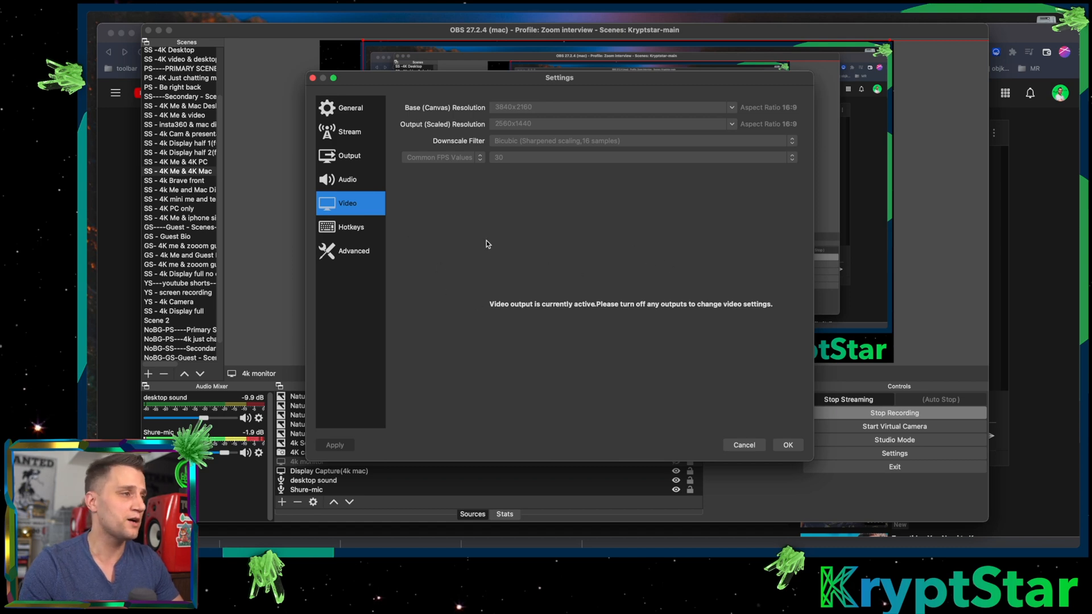
{"action": "mouse_move", "coordinate": [340, 184]}
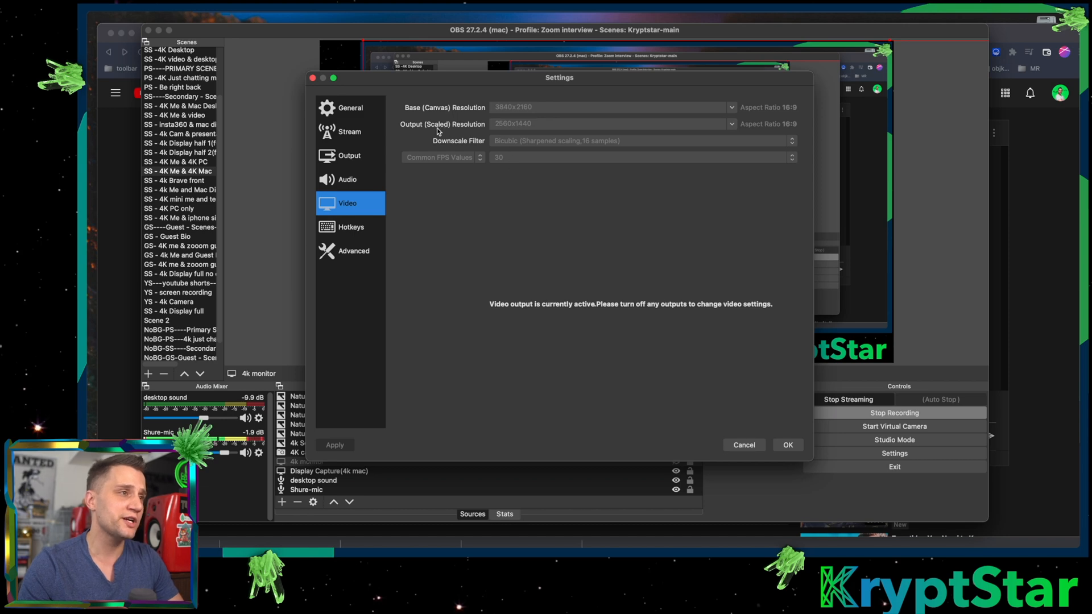
{"action": "mouse_move", "coordinate": [518, 129]}
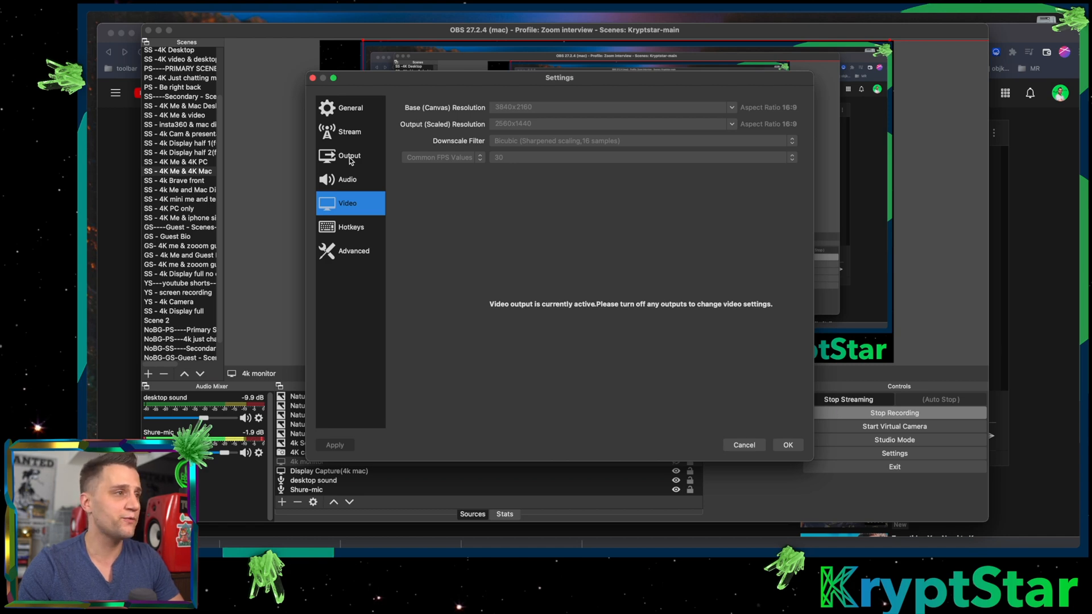
{"action": "left_click", "coordinate": [348, 156]}
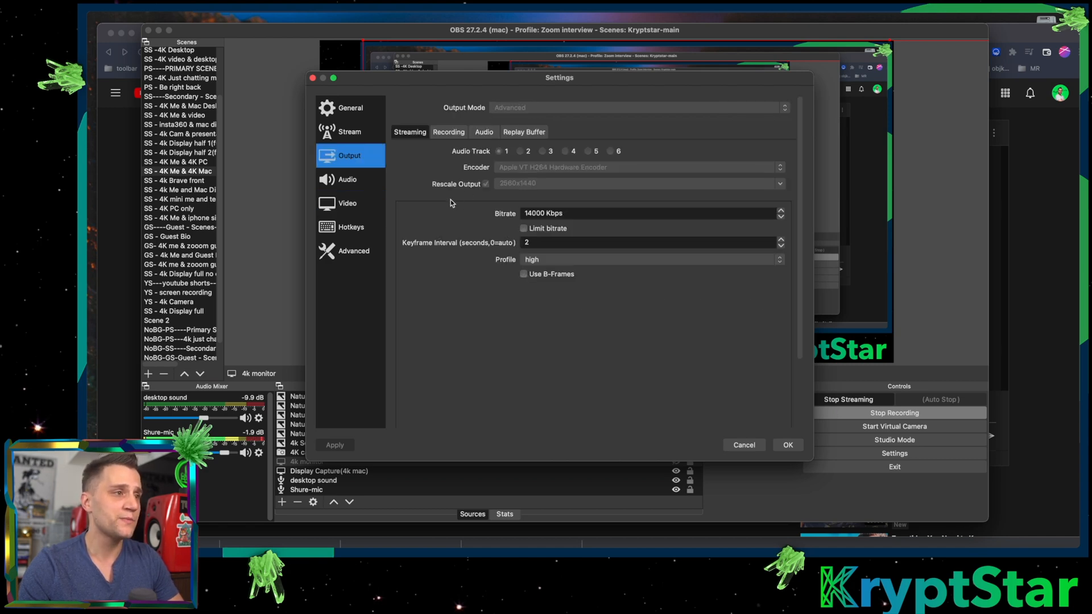
{"action": "mouse_move", "coordinate": [537, 196]}
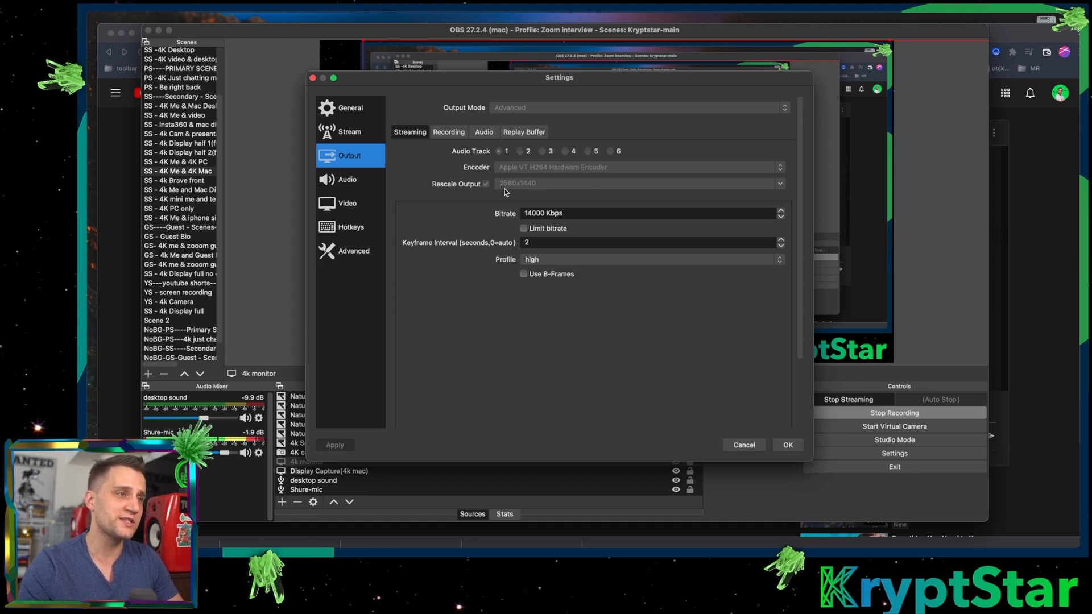
{"action": "mouse_move", "coordinate": [400, 195]}
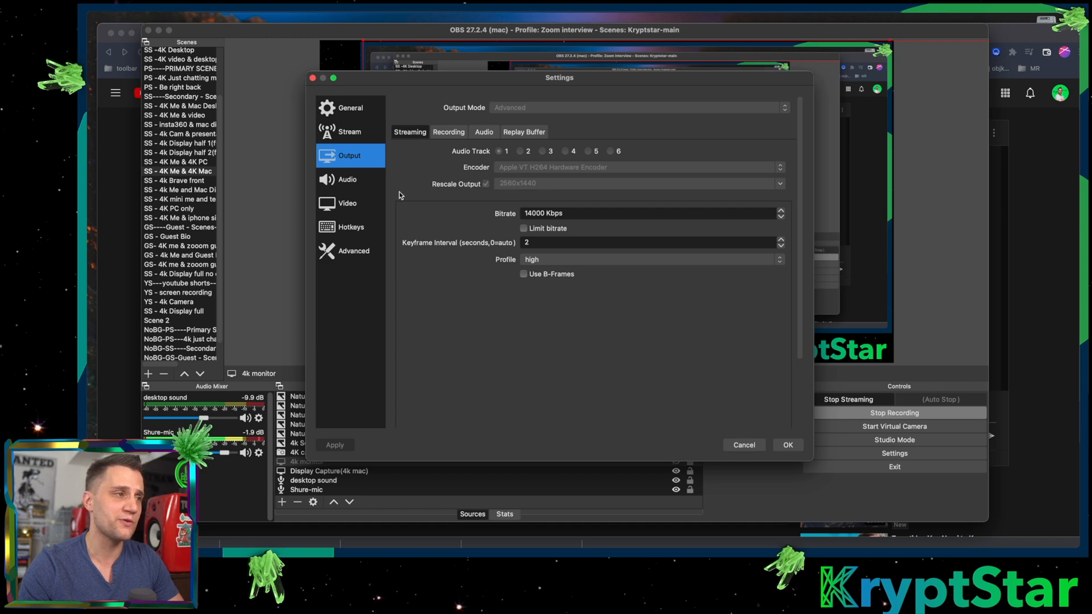
{"action": "left_click", "coordinate": [347, 203]}
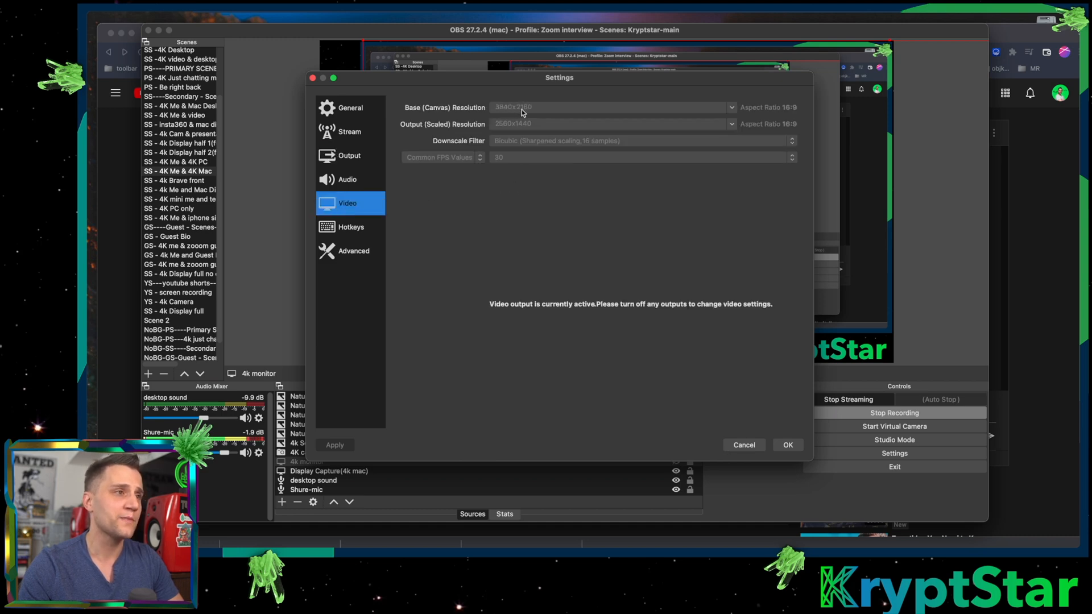
{"action": "left_click", "coordinate": [348, 156]}
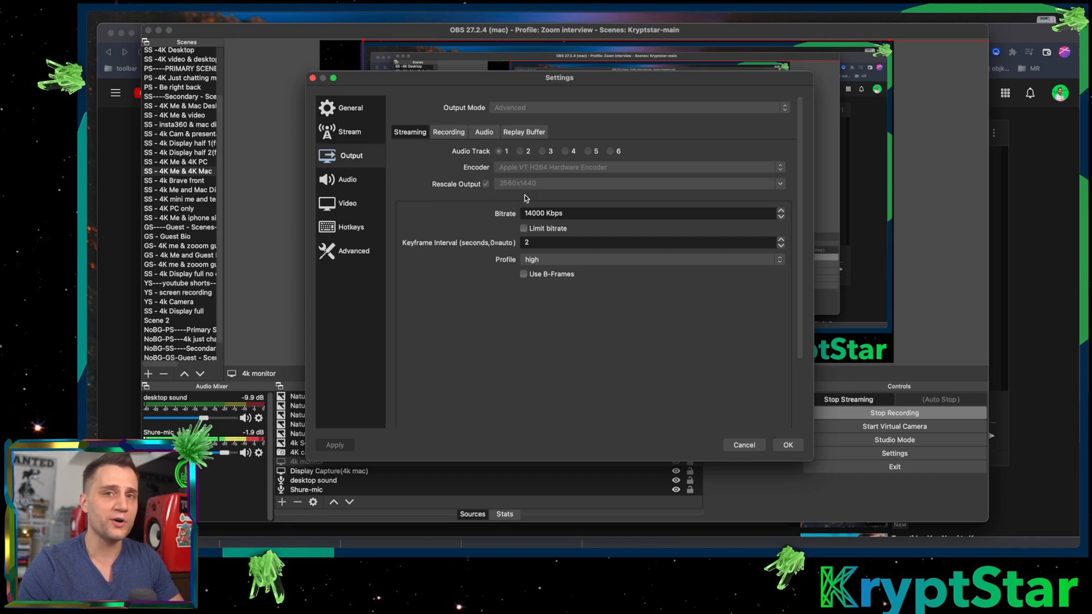
{"action": "mouse_move", "coordinate": [920, 256]}
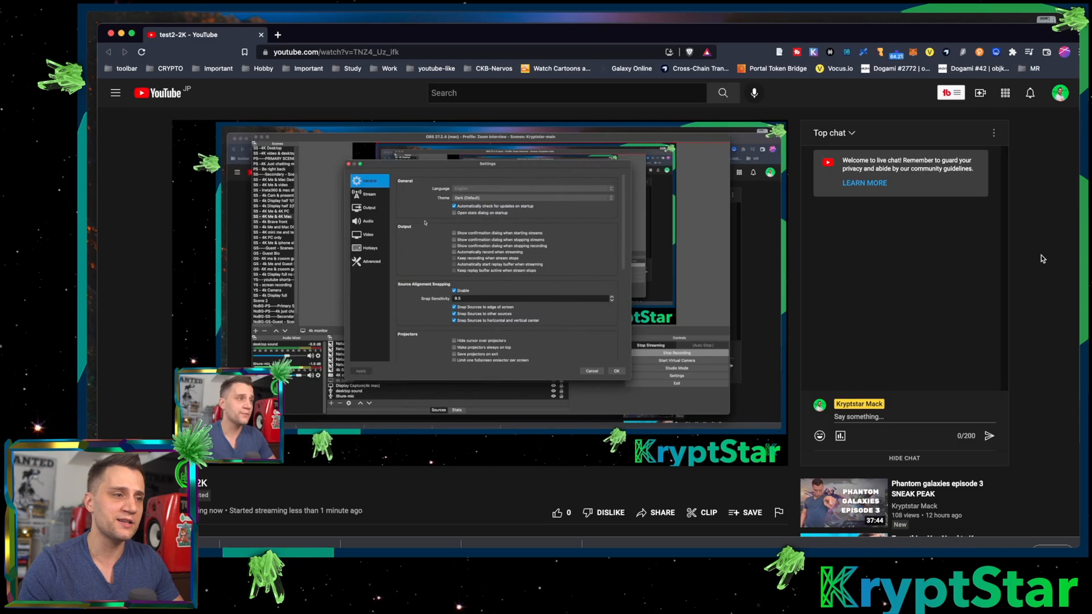
Check the test2-2K YouTube stream's quality options, then close OBS Settings with OK
{"action": "left_click", "coordinate": [368, 235]}
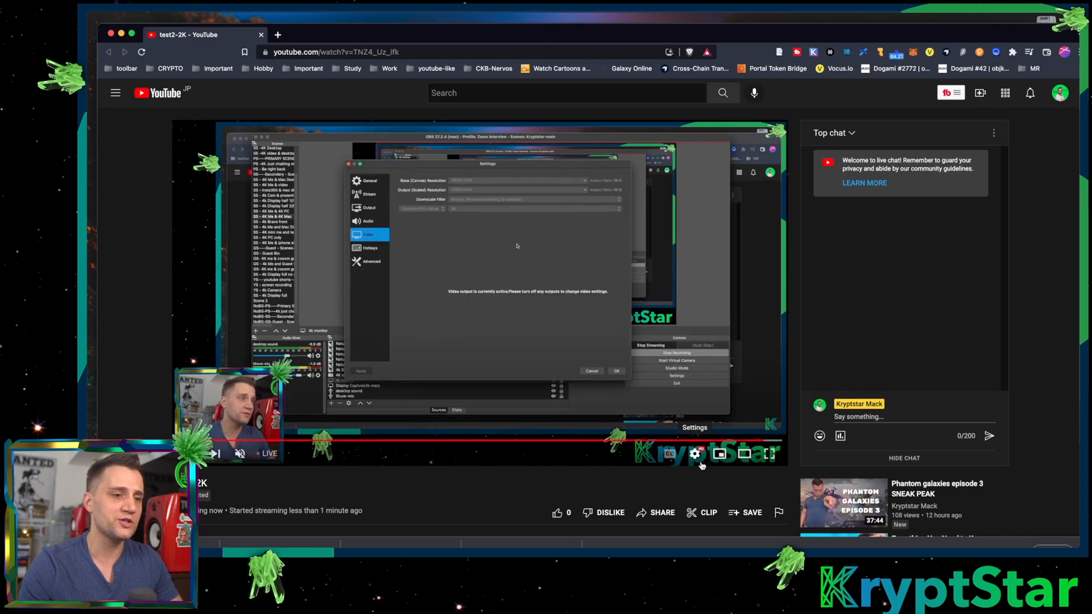
{"action": "left_click", "coordinate": [700, 454]}
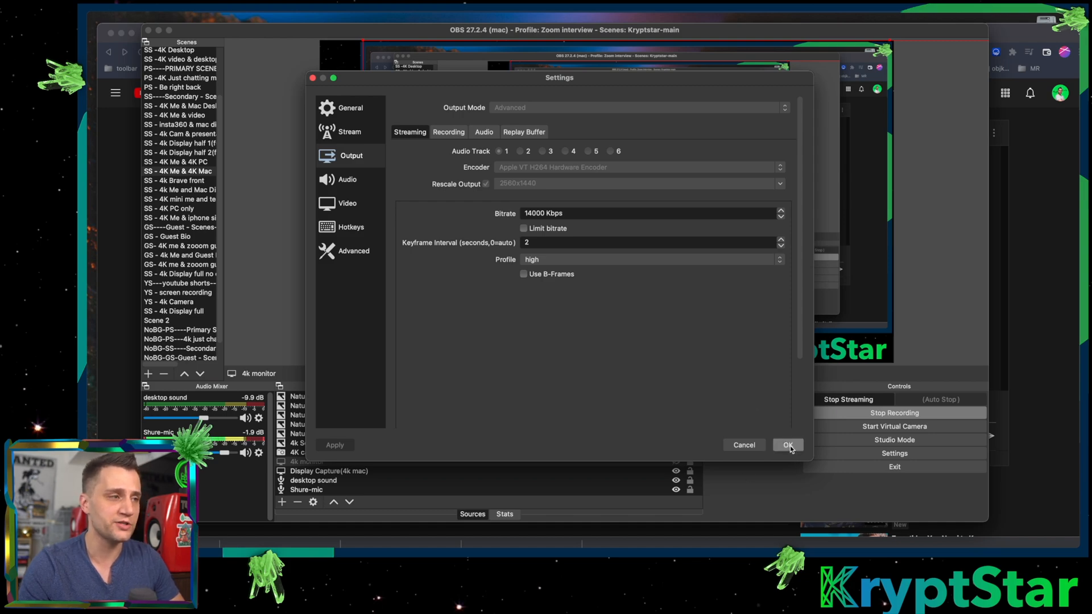
{"action": "left_click", "coordinate": [788, 445]}
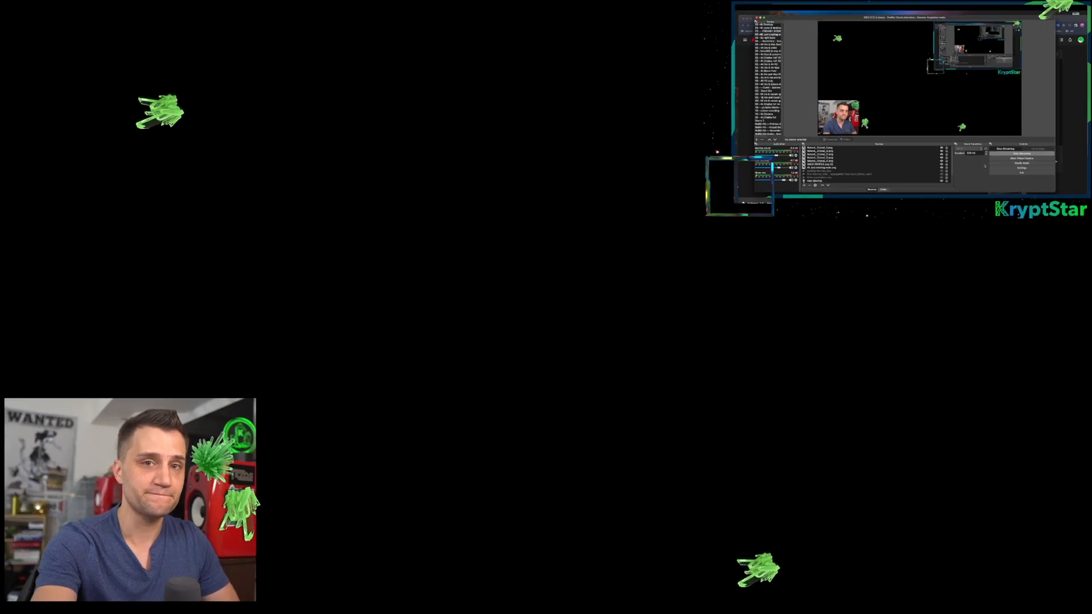